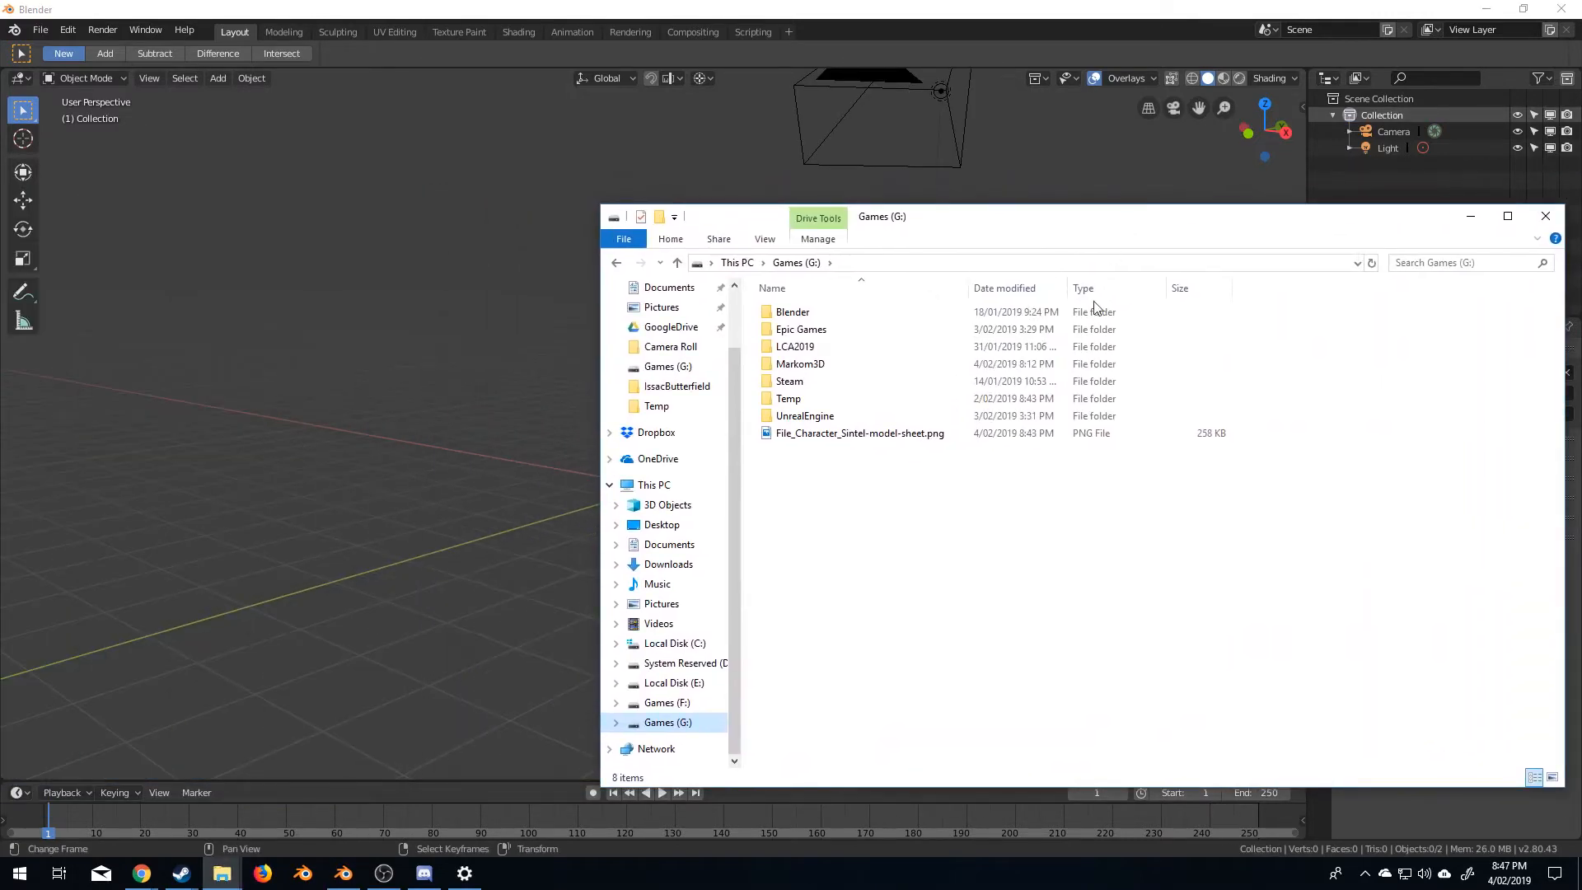
Drop the Sintel model-sheet image into the viewport as a reference image empty
click(859, 432)
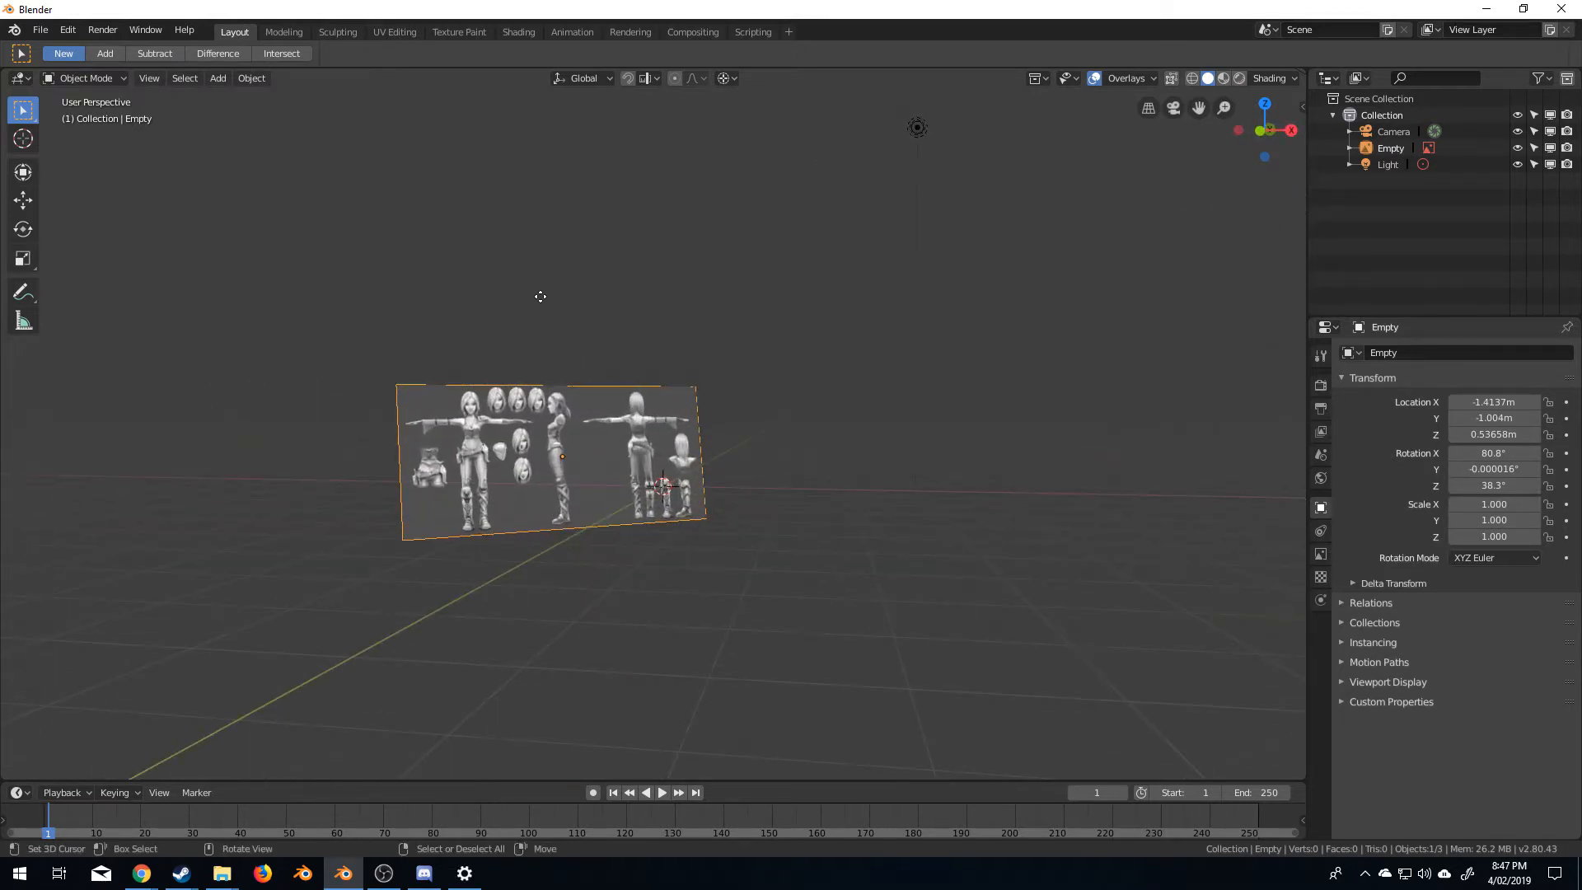
mouse_move(543, 573)
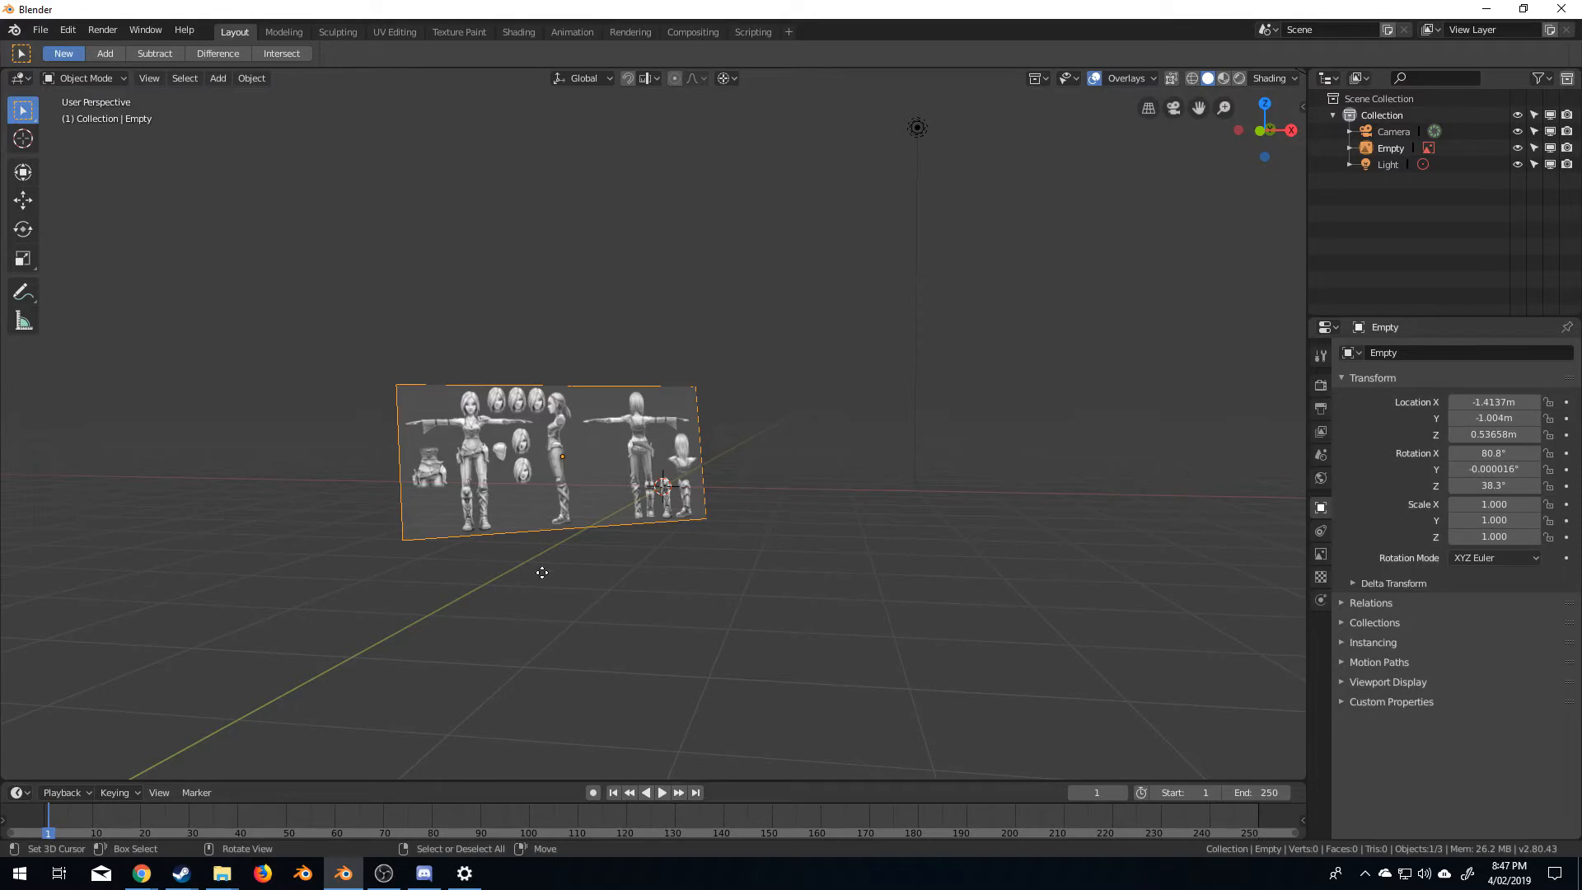
Reset the image empty to the origin and rotate it 90° on X to stand upright
key(alt+r)
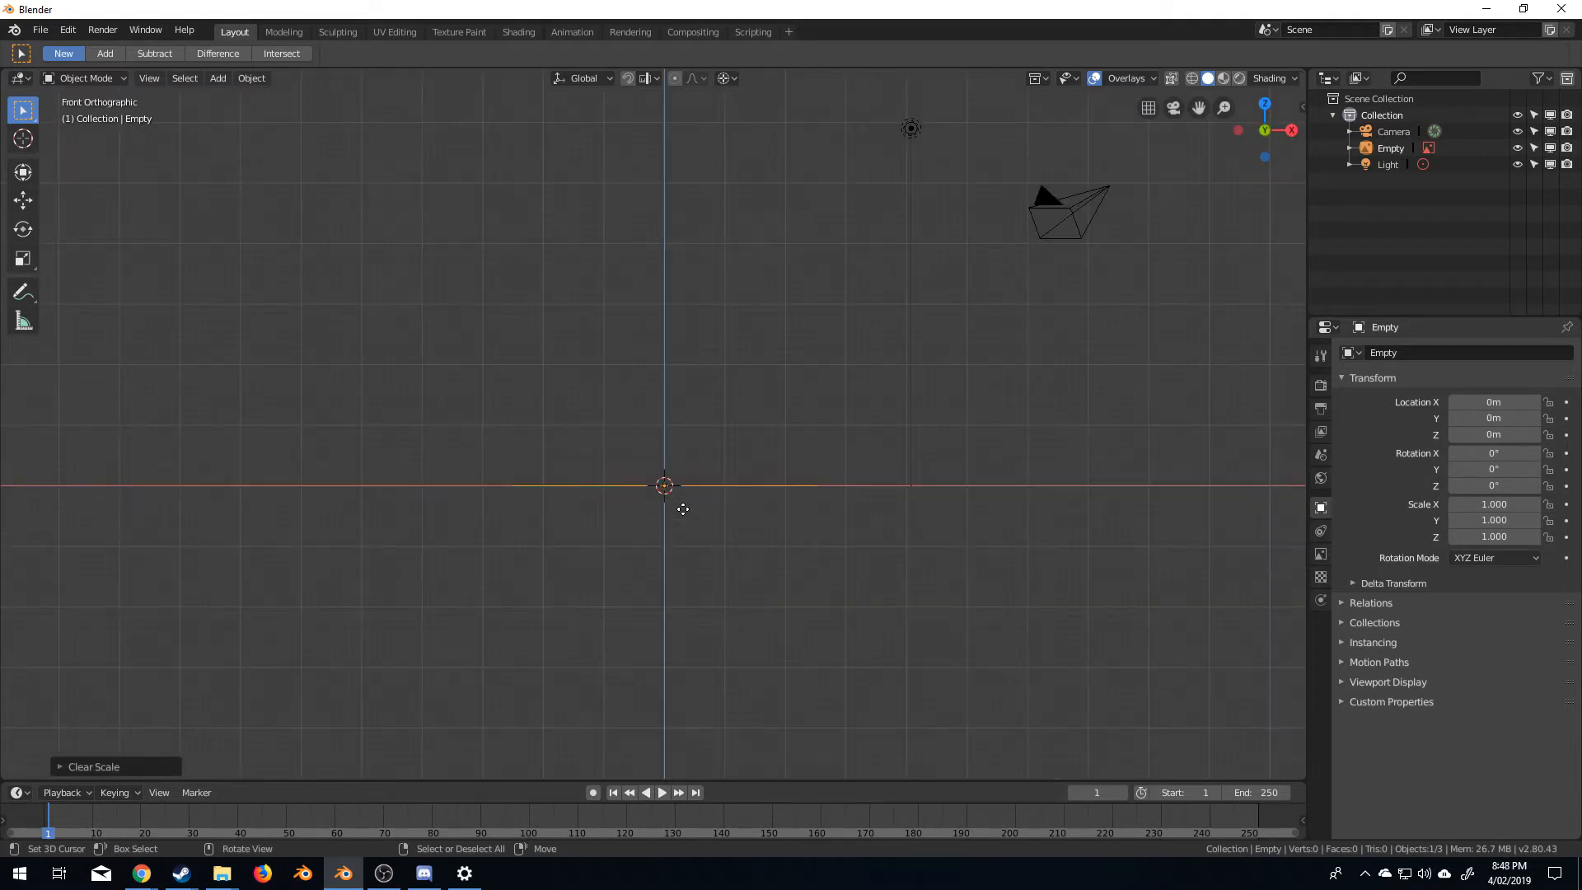
key(r)
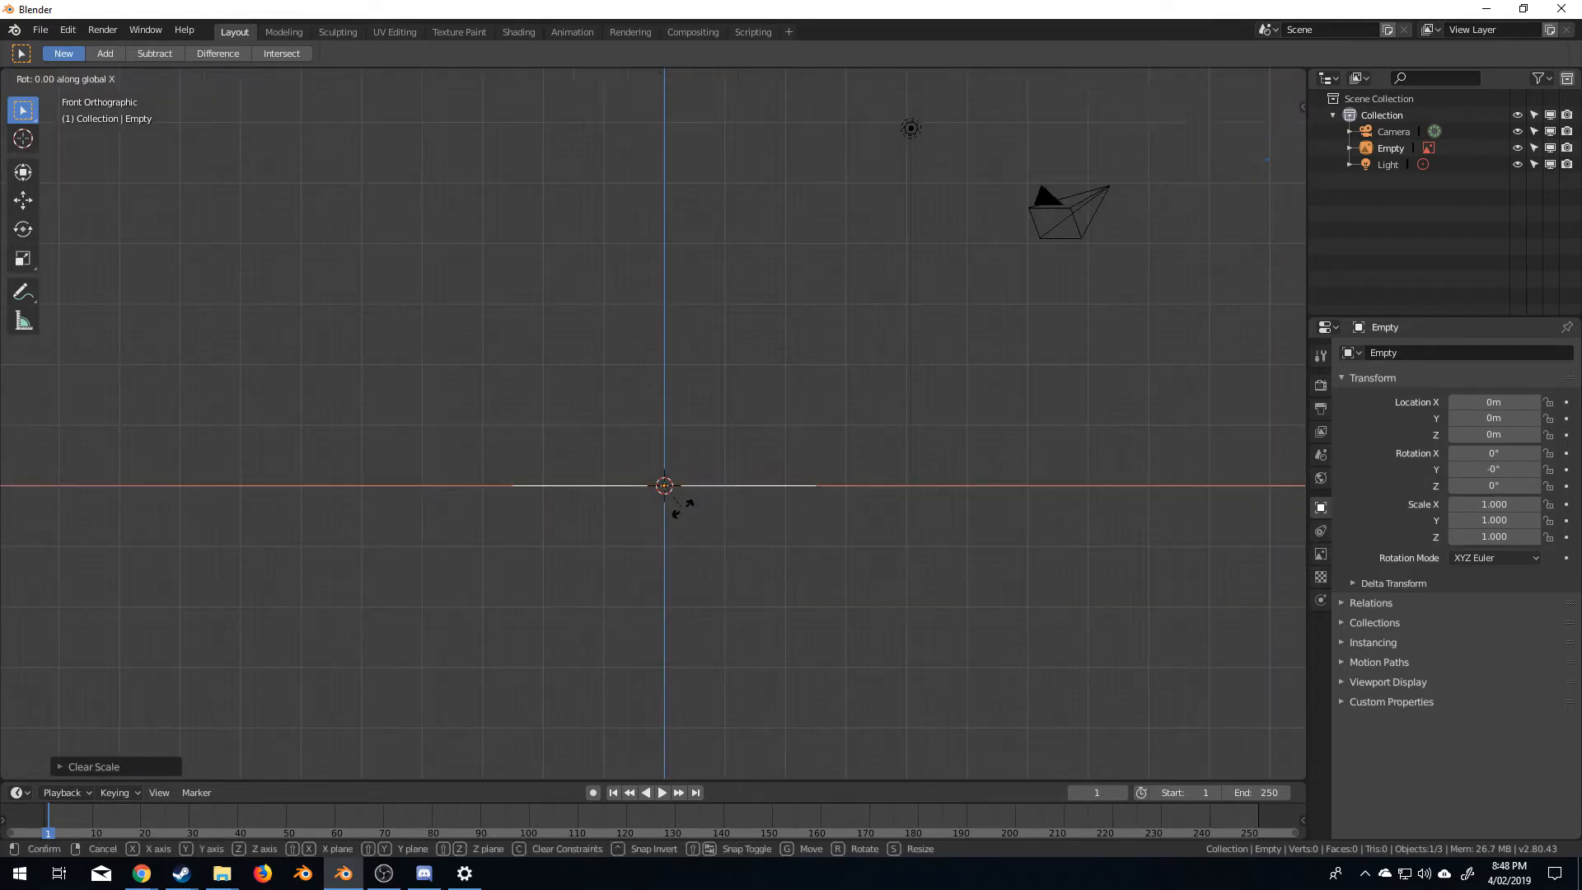
click(666, 484)
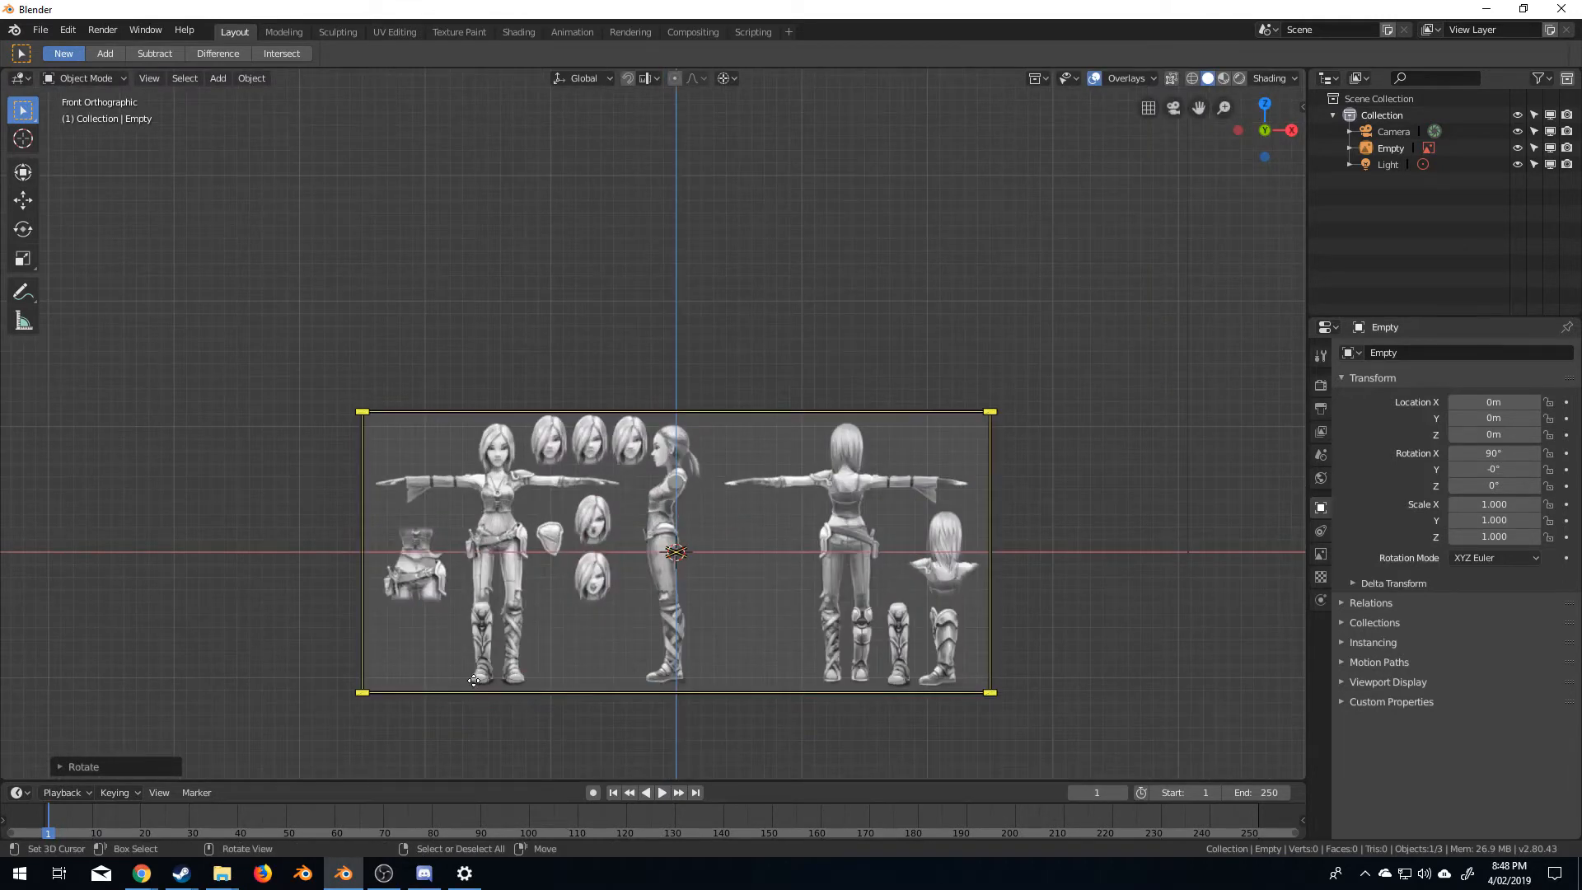
mouse_move(629, 682)
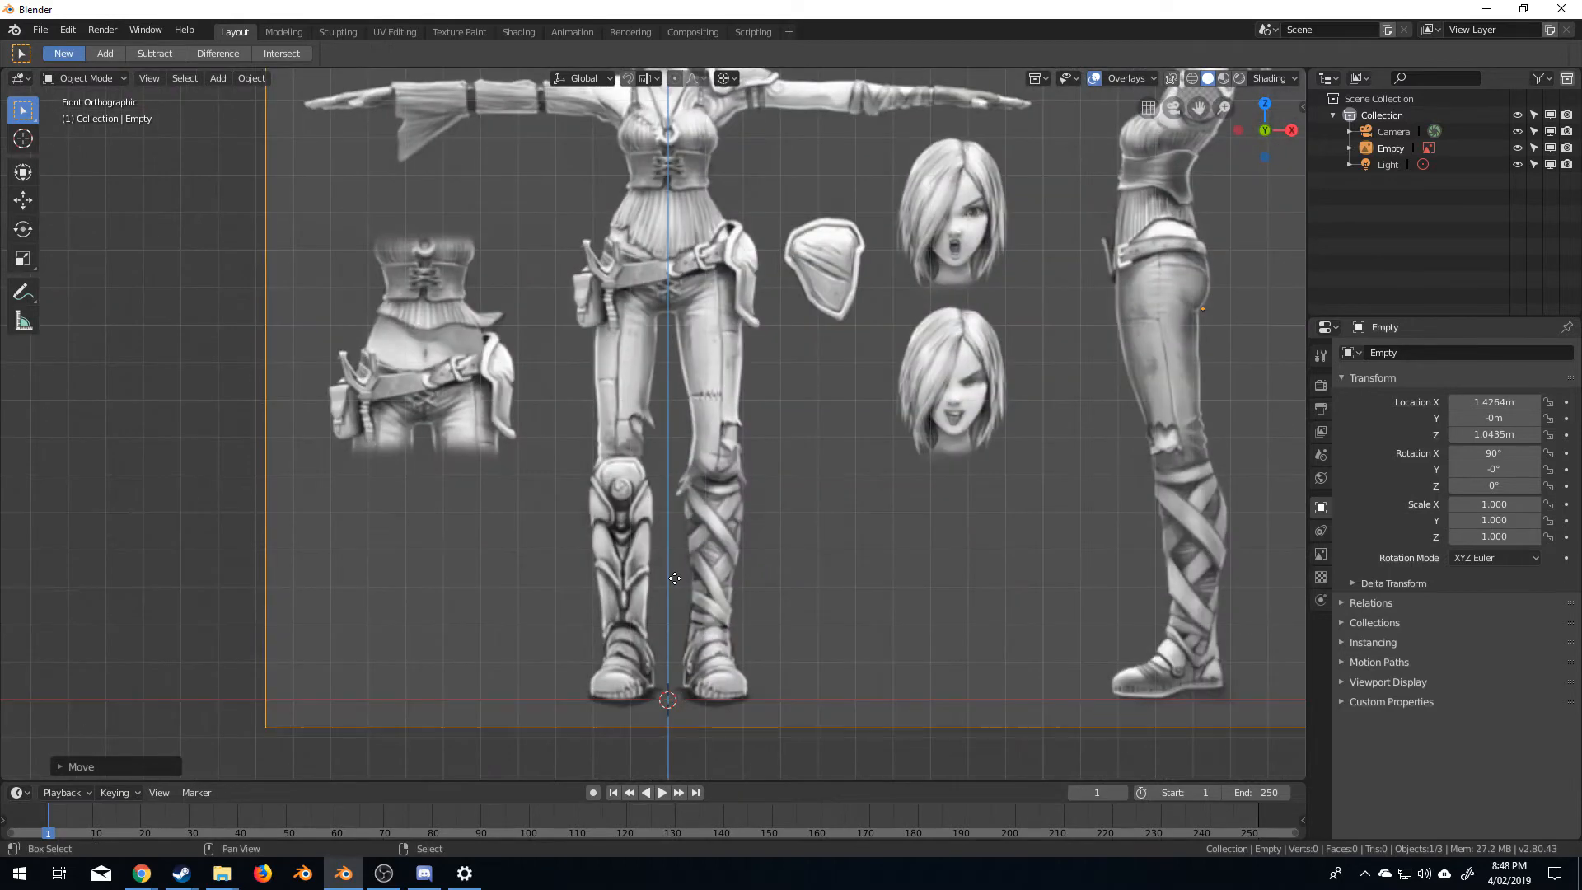
Scale the reference image down to about 0.87, keeping the front figure's feet on the origin
scroll(down, 3)
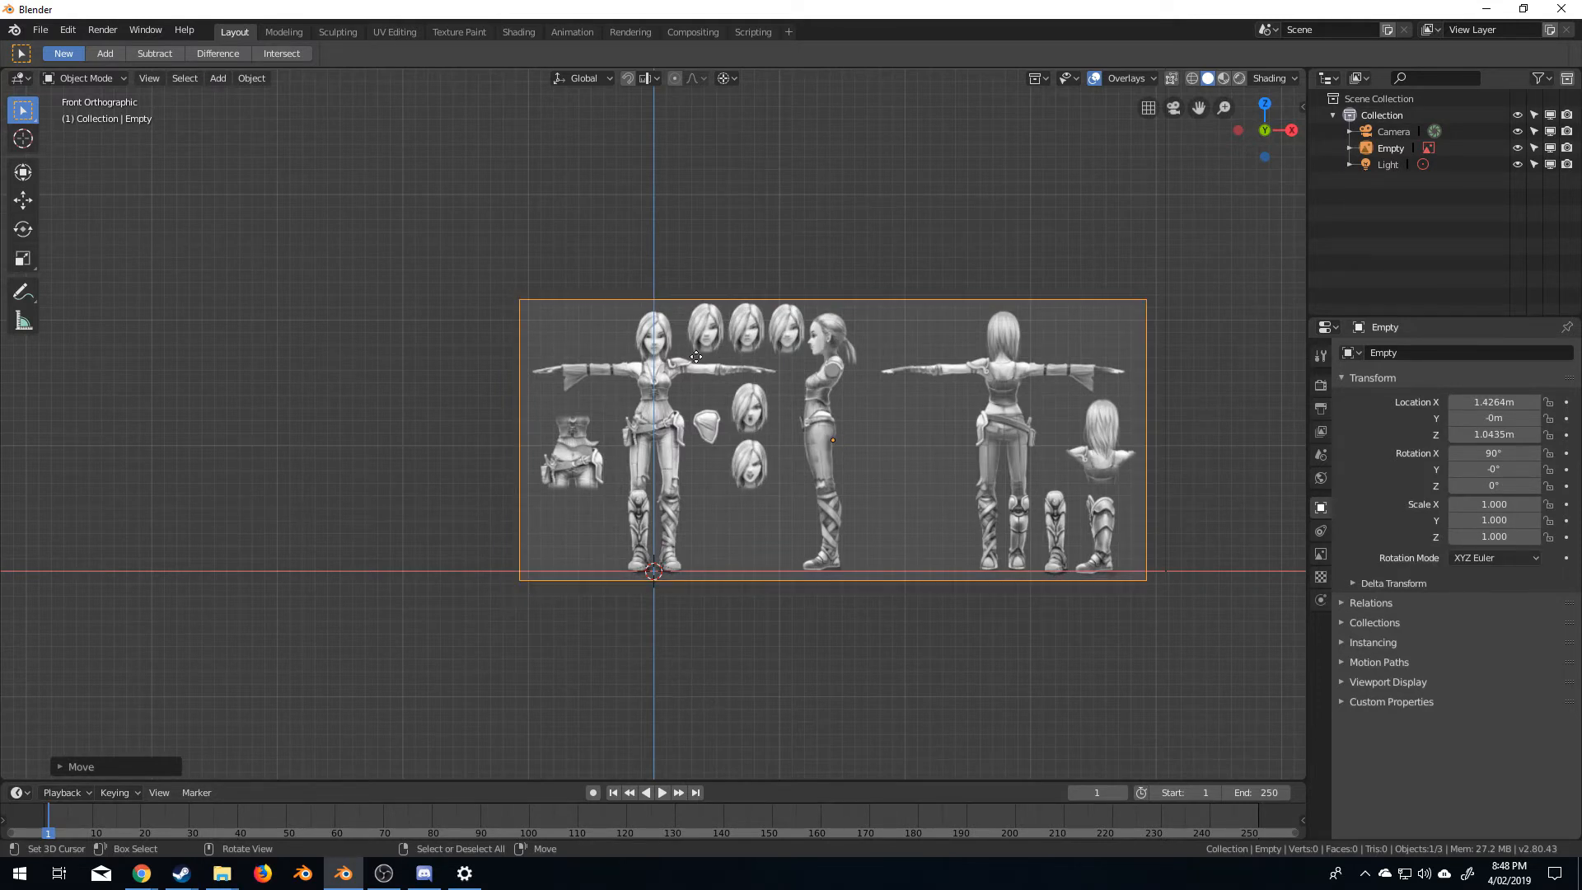
click(831, 435)
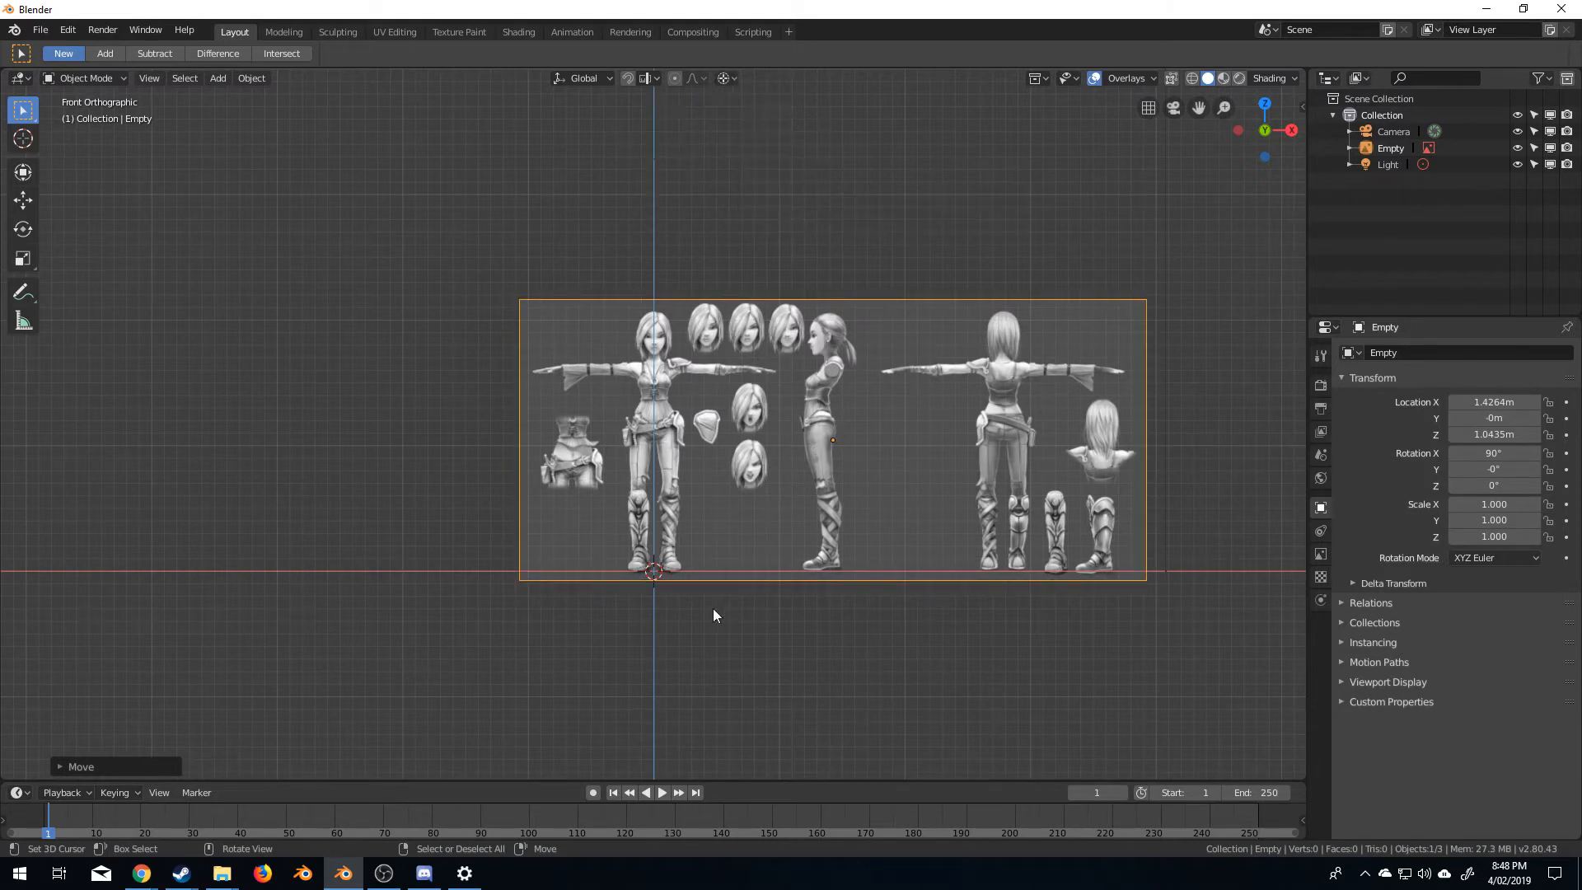
key(s)
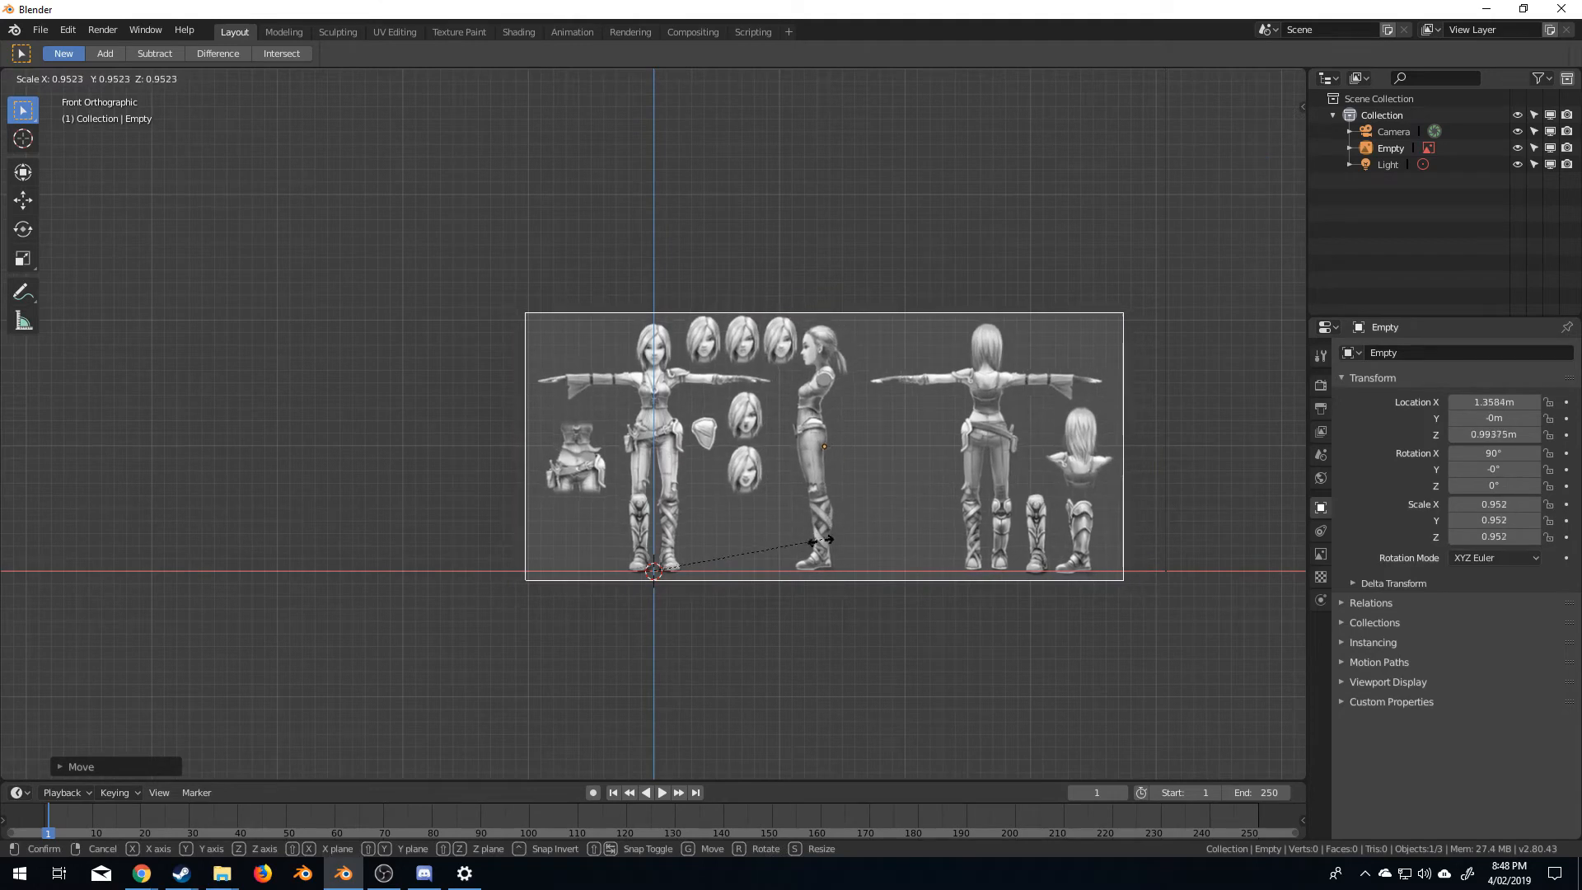
mouse_move(691, 555)
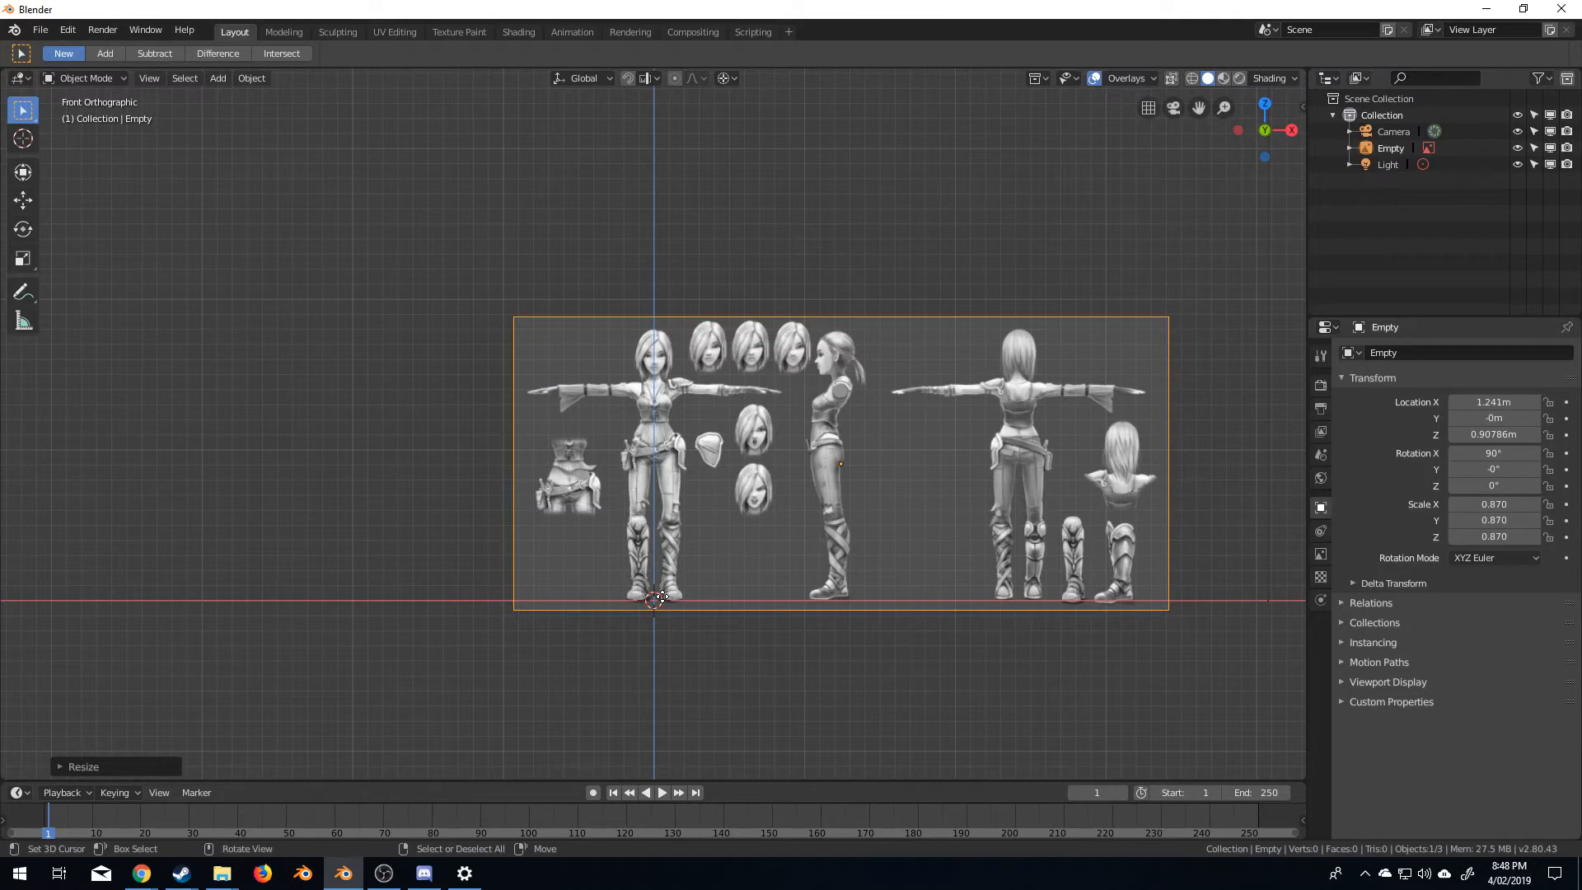
mouse_move(832, 531)
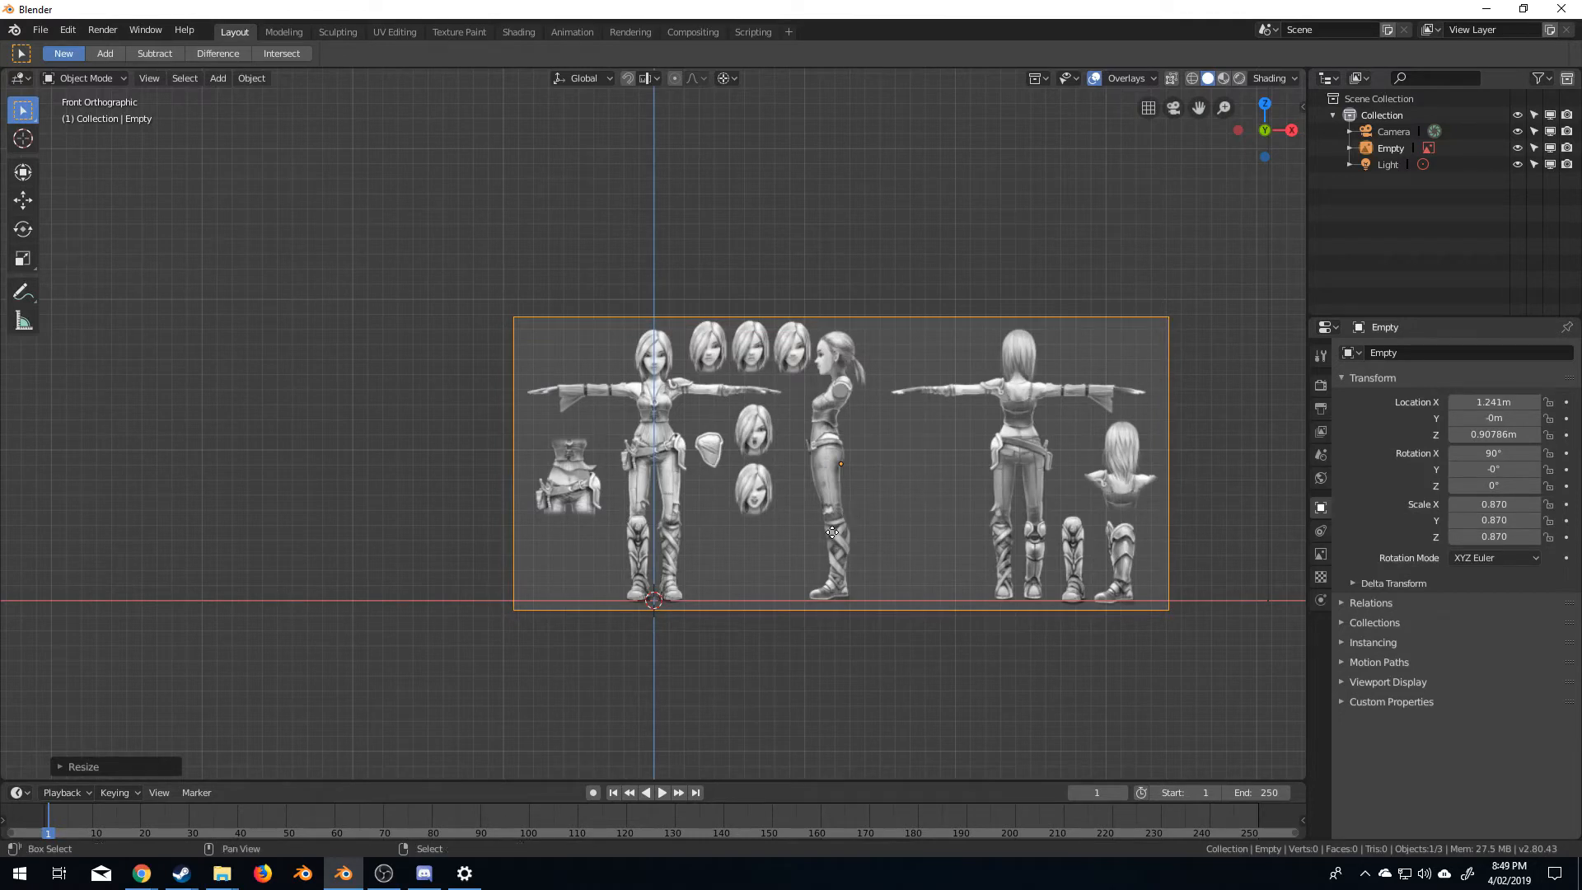
Duplicate the image empty, rotate the copy 90° on Z, and shift it along X
key(shift+d)
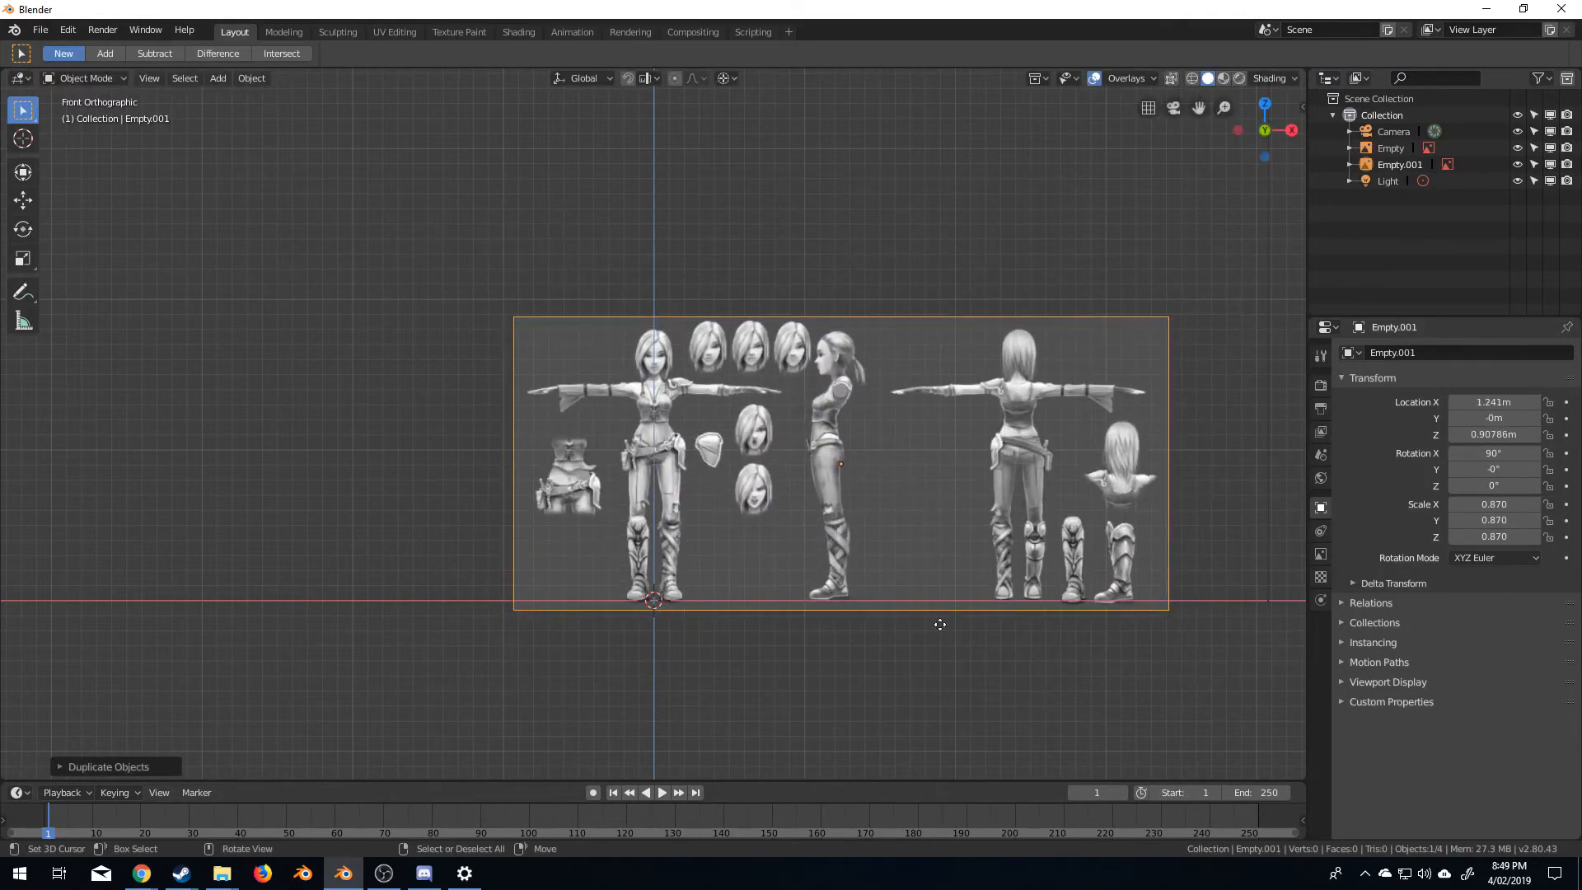
mouse_move(873, 562)
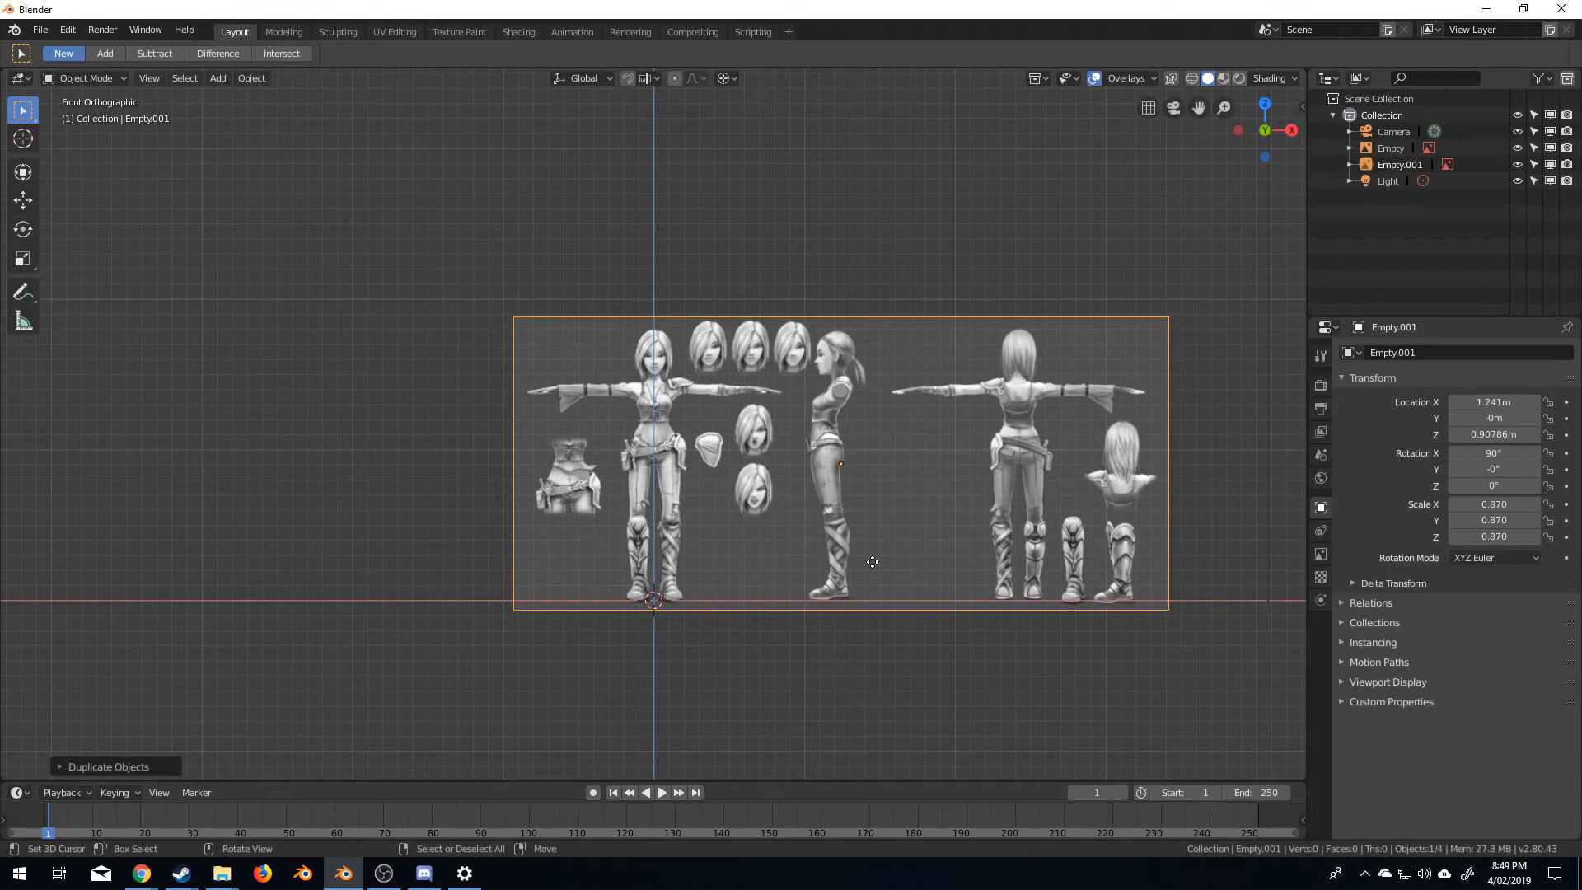
key(r)
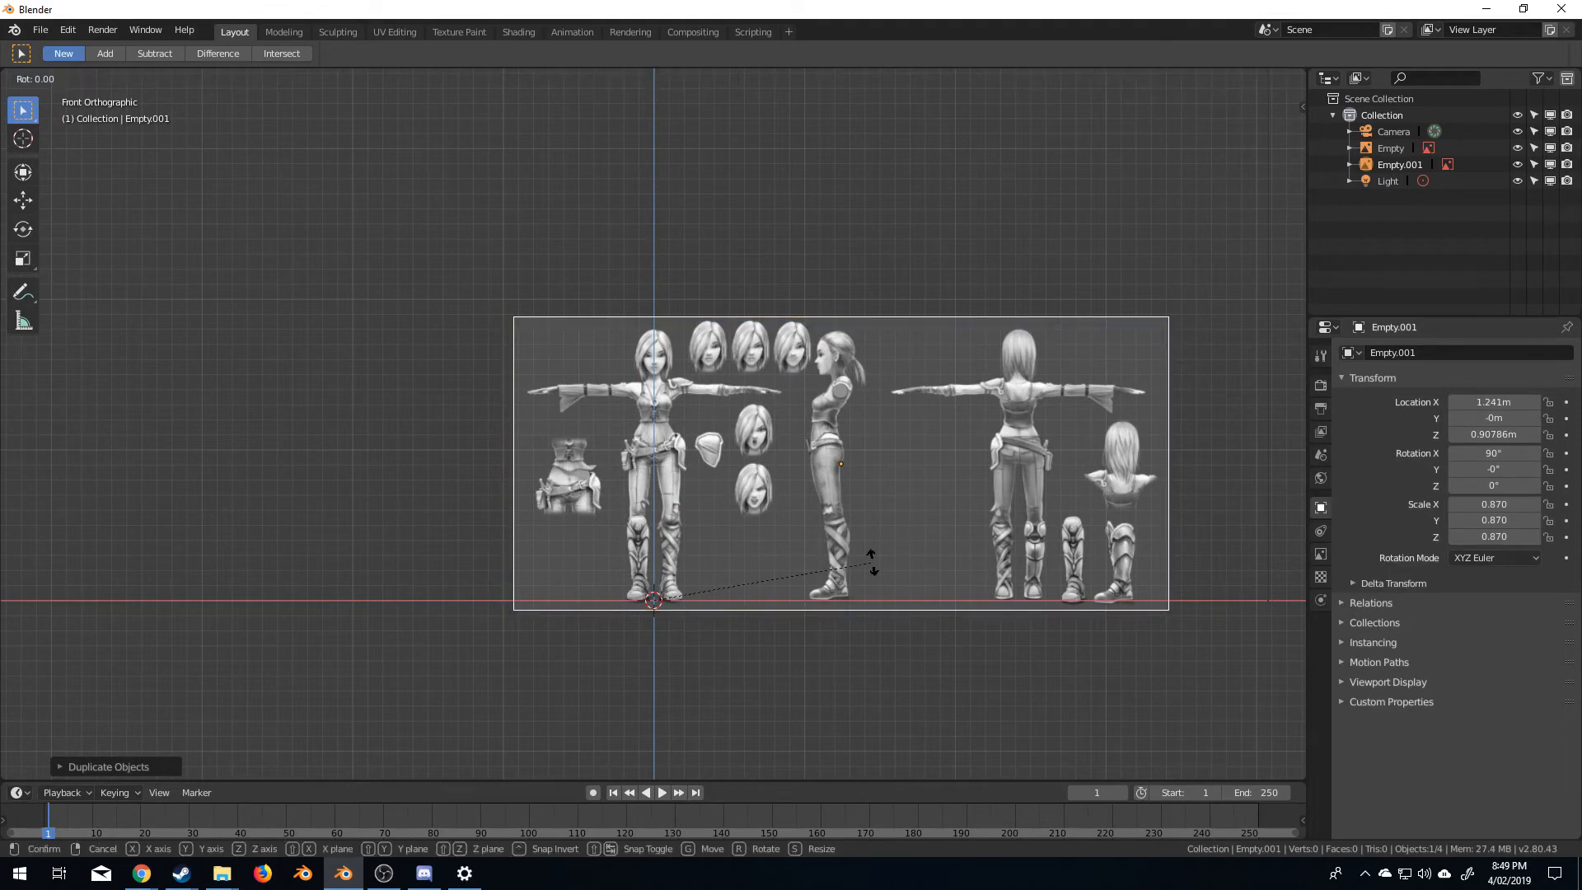
key(z)
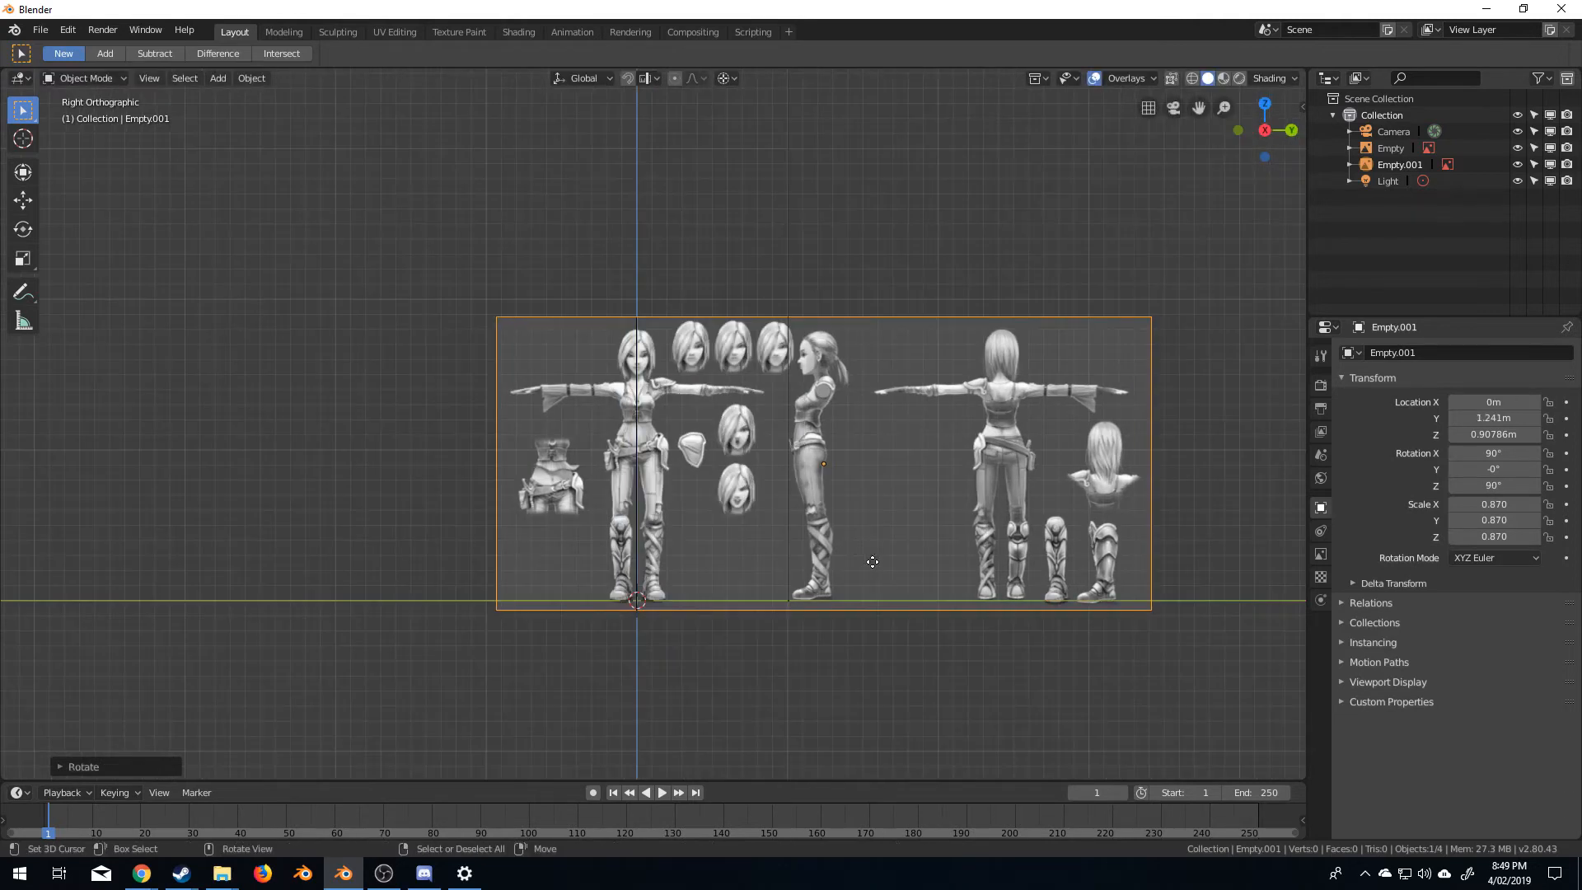
mouse_move(766, 570)
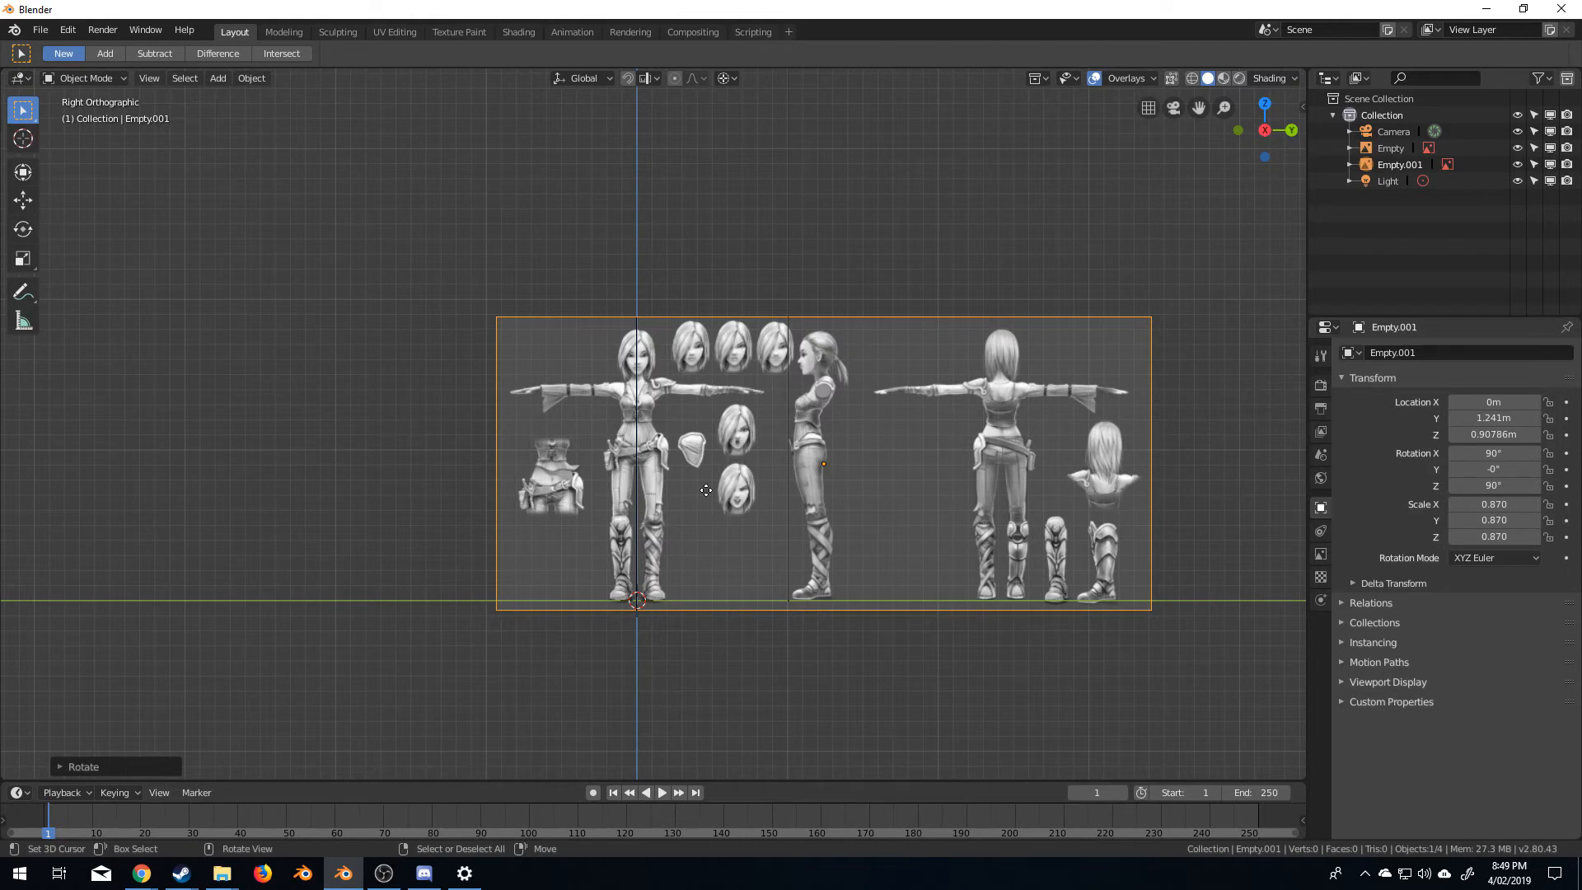
key(g)
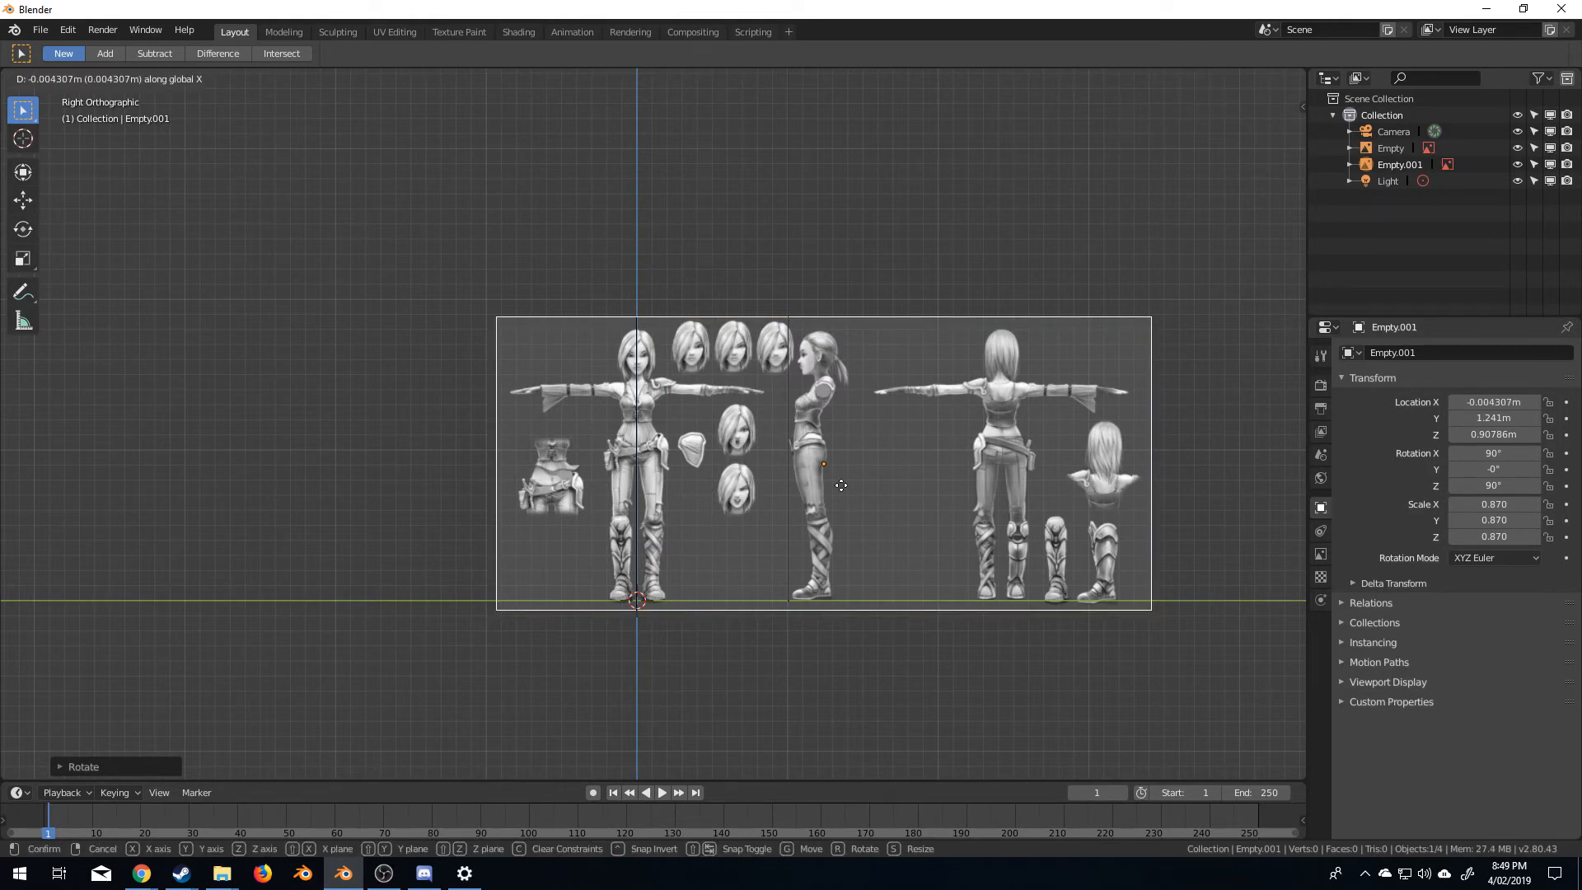
mouse_move(530, 480)
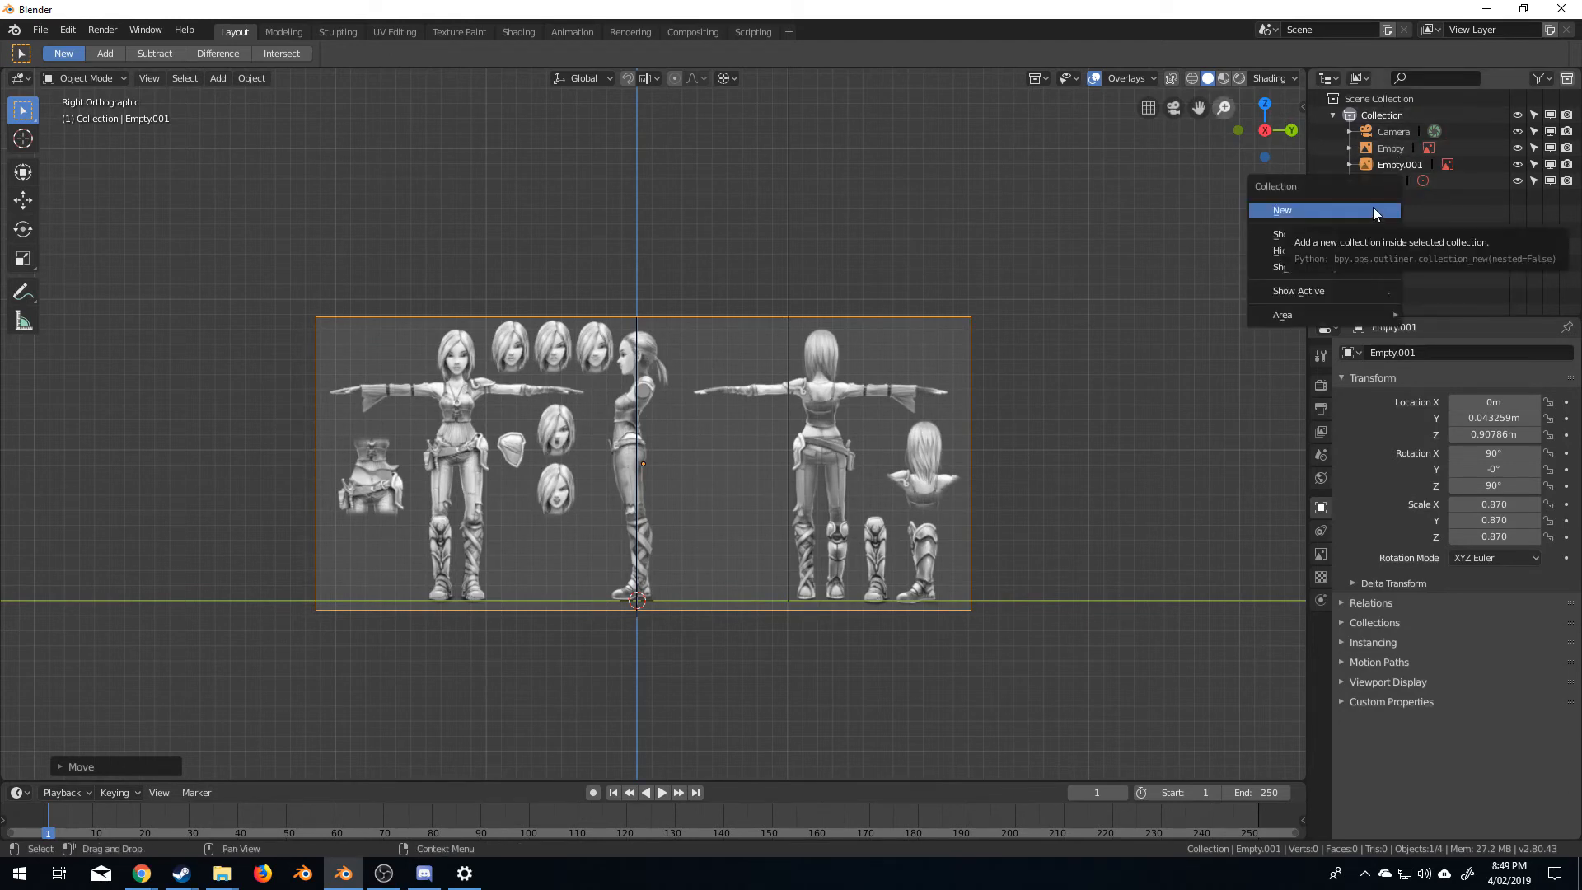
Put both image empties in a new BG collection and make them unselectable
click(1281, 210)
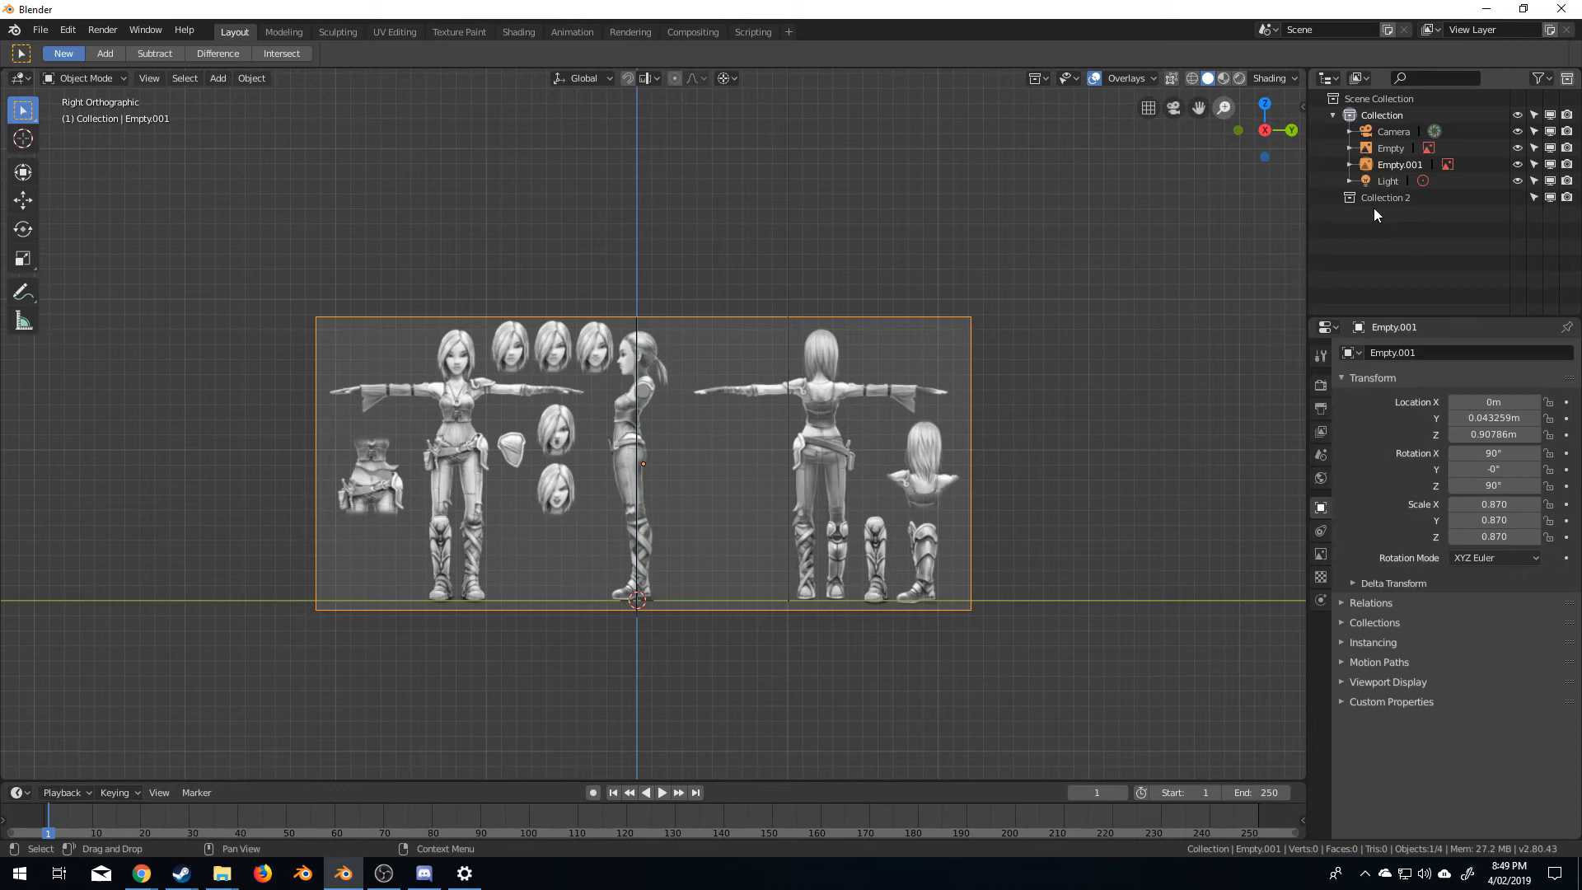
click(1385, 197)
text(BG)
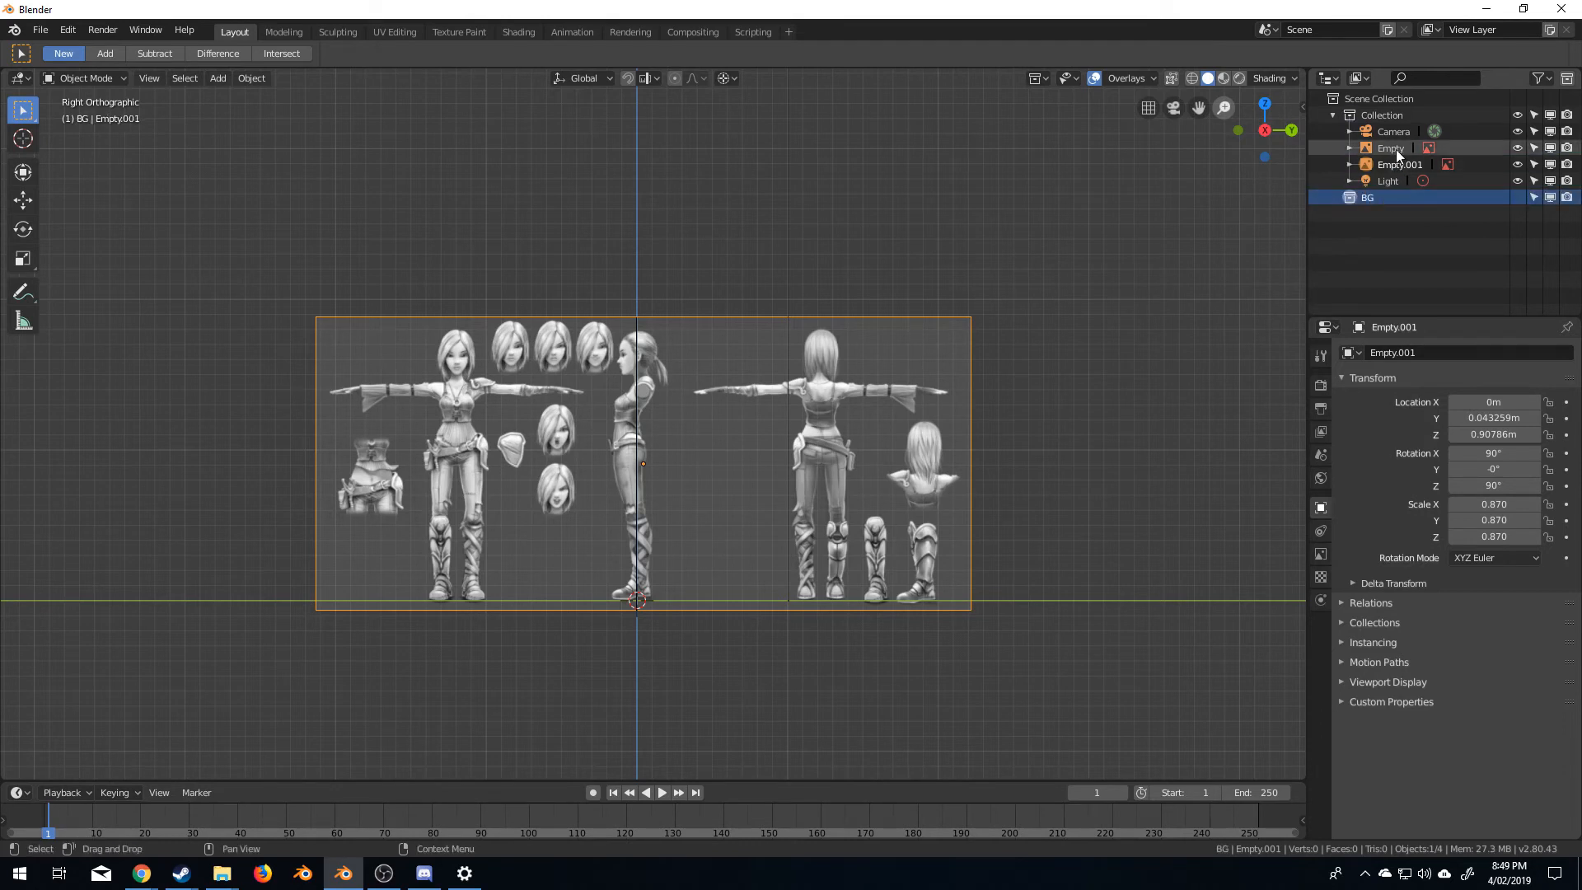
click(1390, 148)
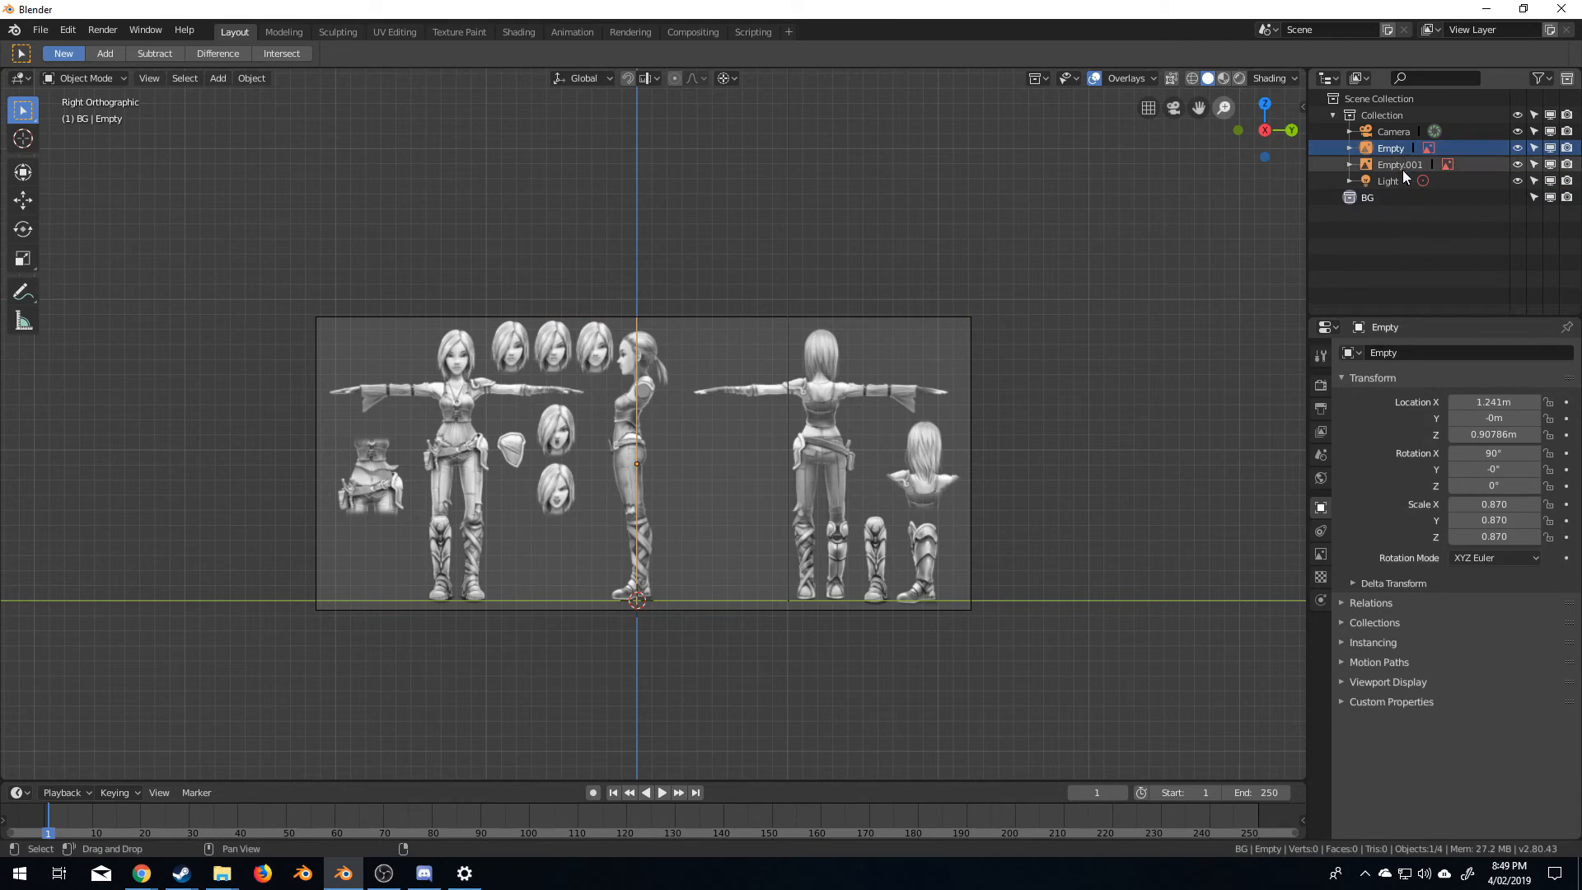
click(1399, 165)
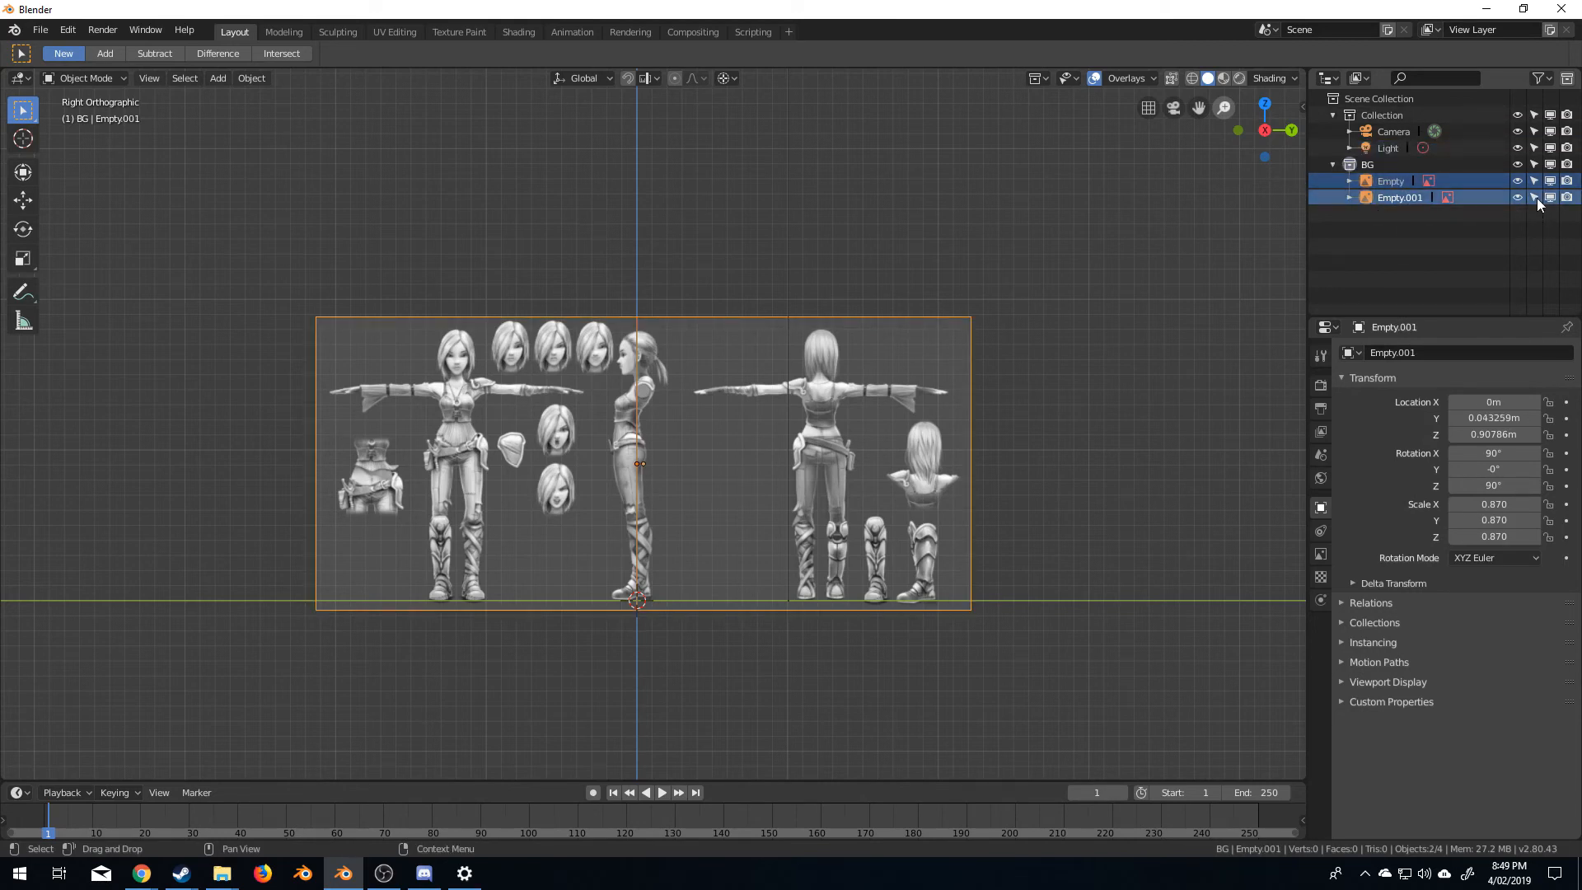
click(1549, 181)
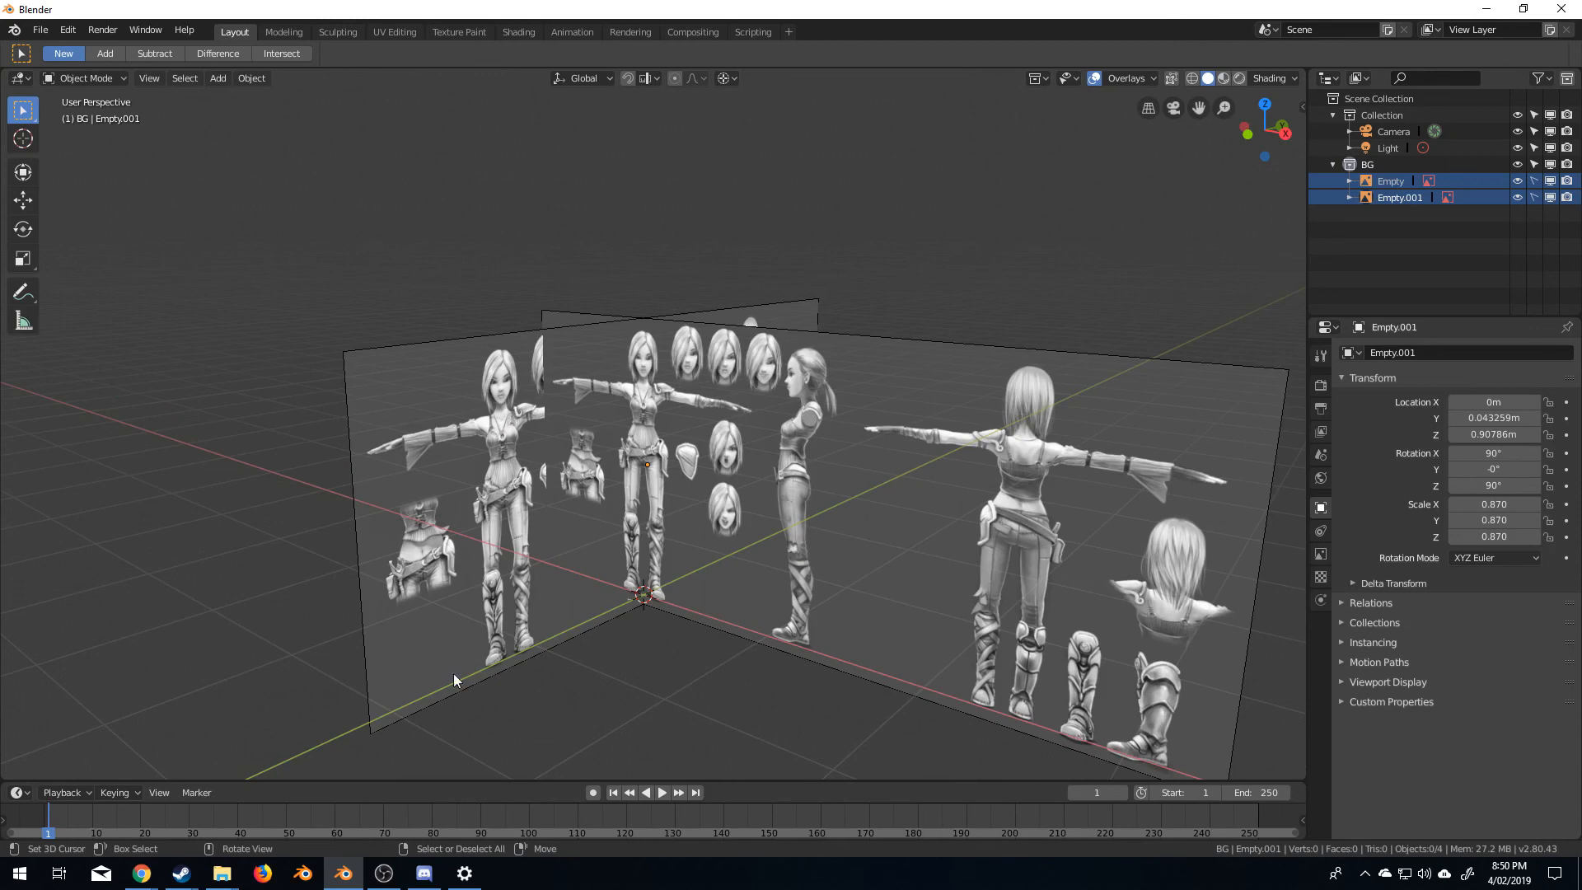
mouse_move(746, 491)
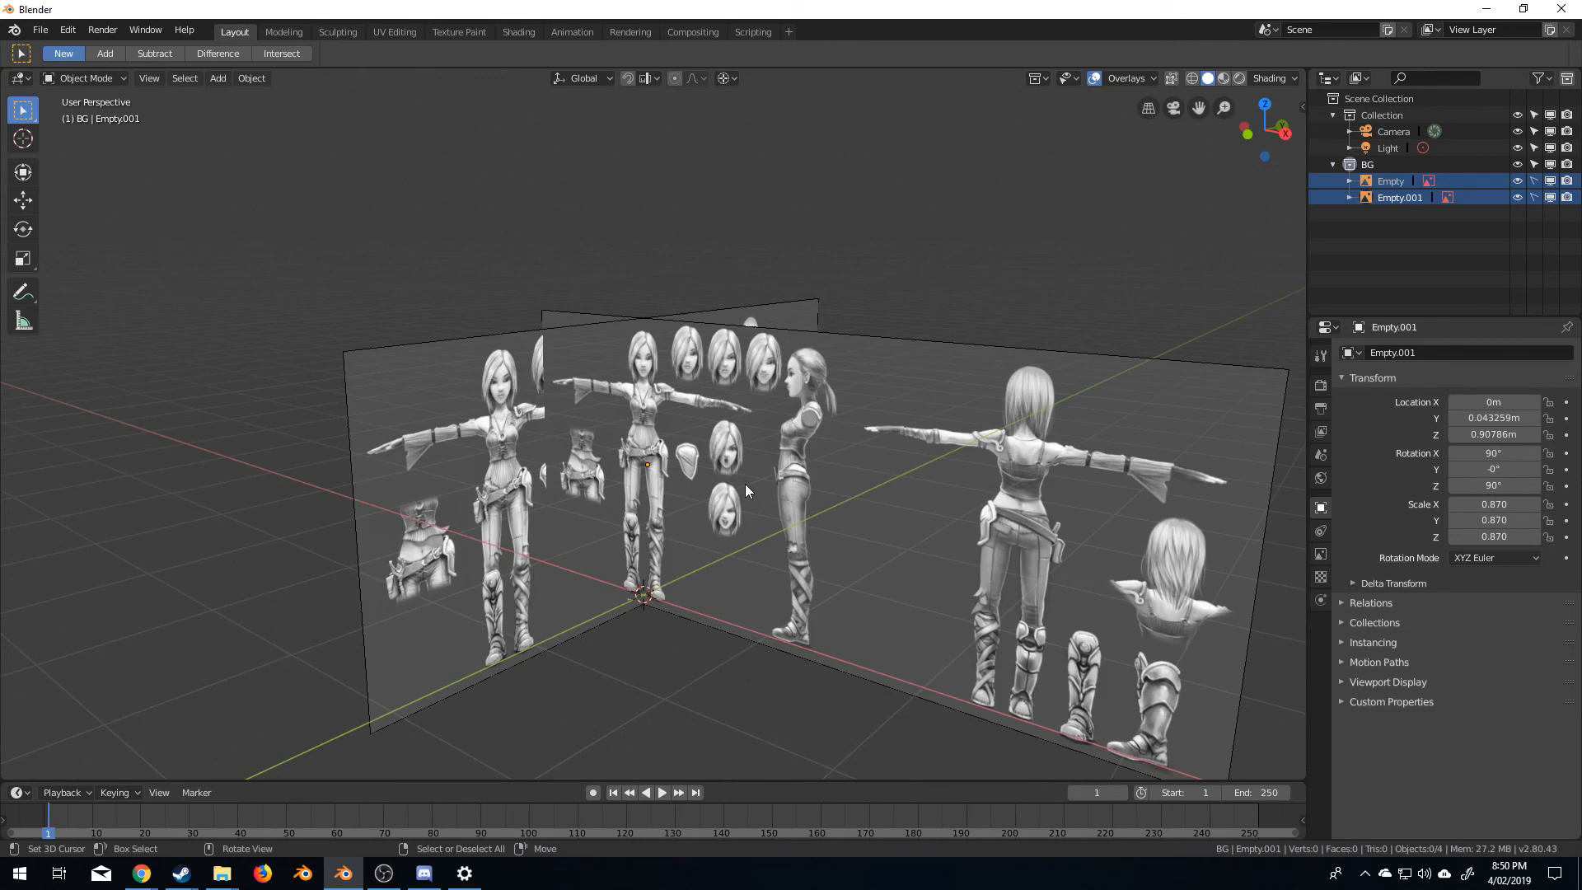
mouse_move(777, 340)
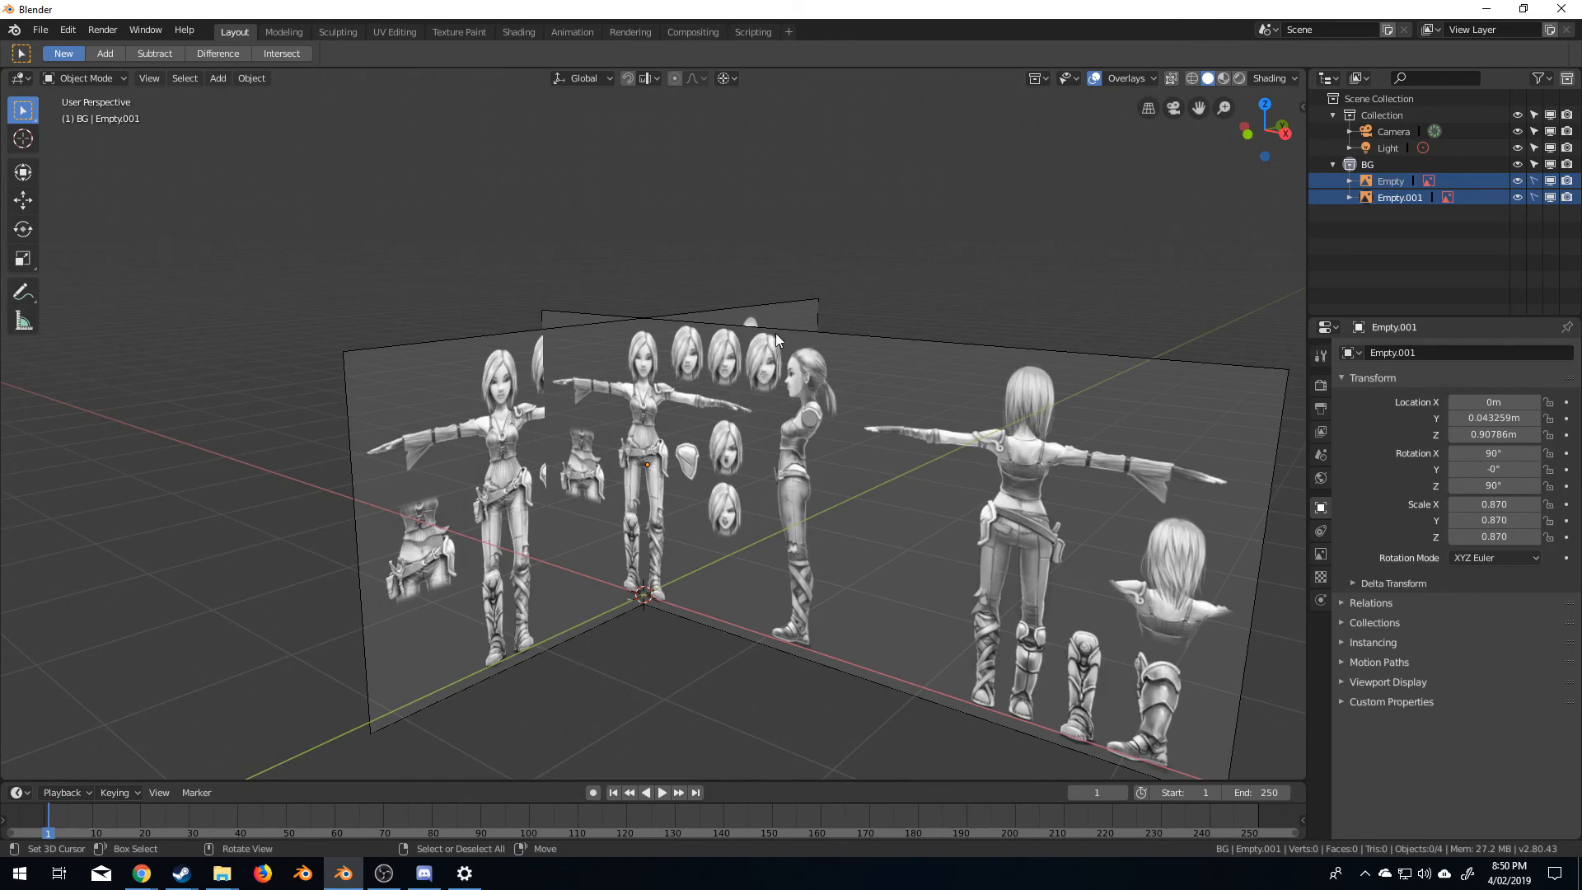
mouse_move(814, 336)
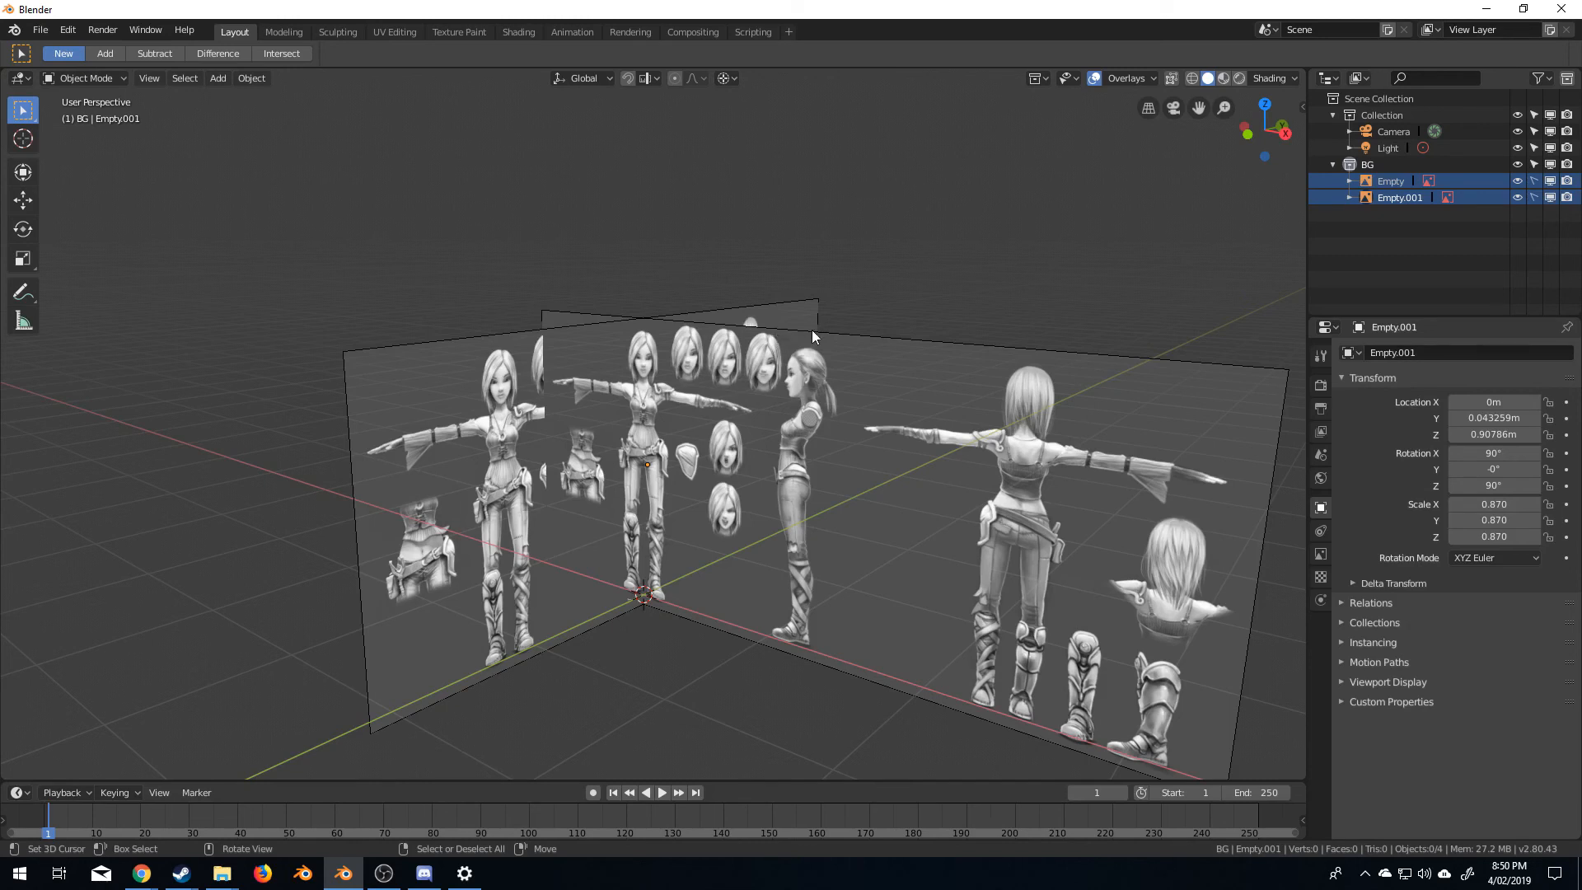